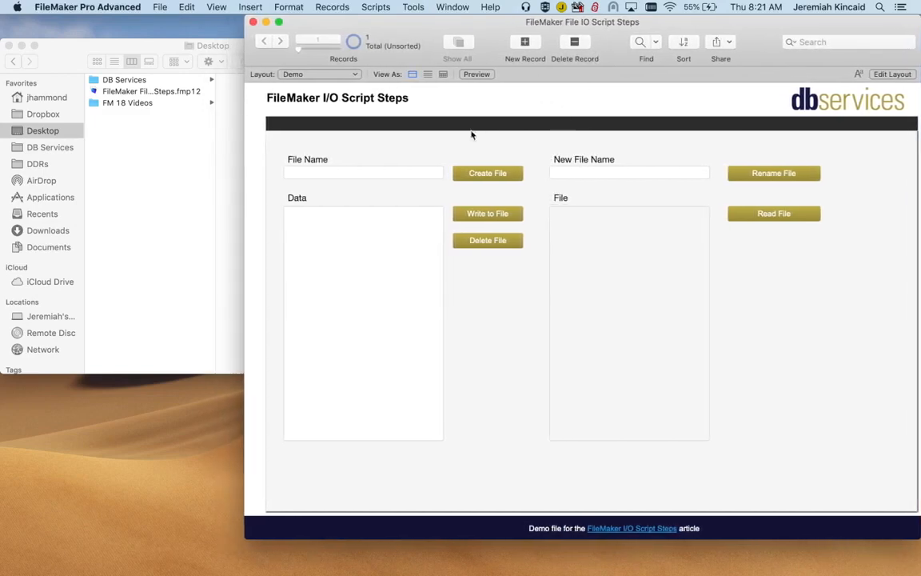
{"action": "mouse_move", "coordinate": [425, 154]}
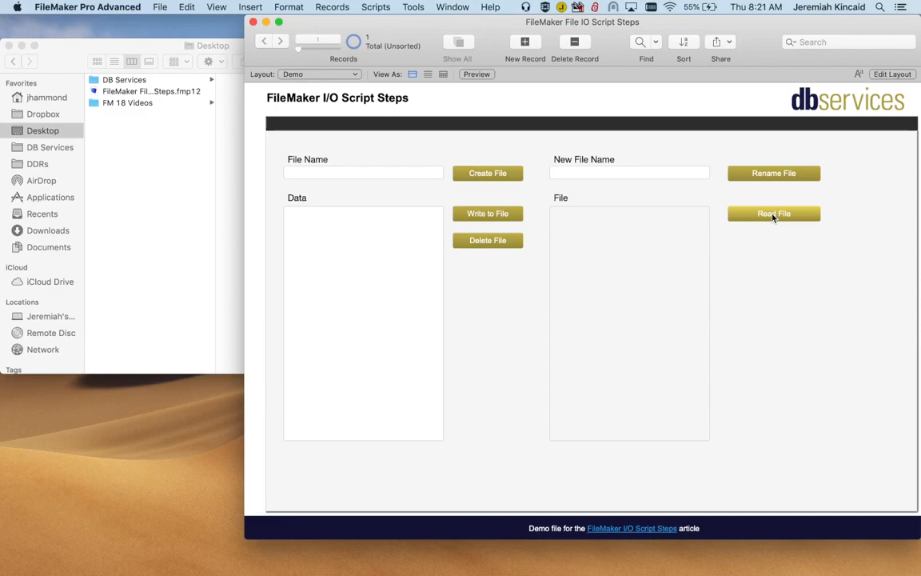
{"action": "mouse_move", "coordinate": [502, 117]}
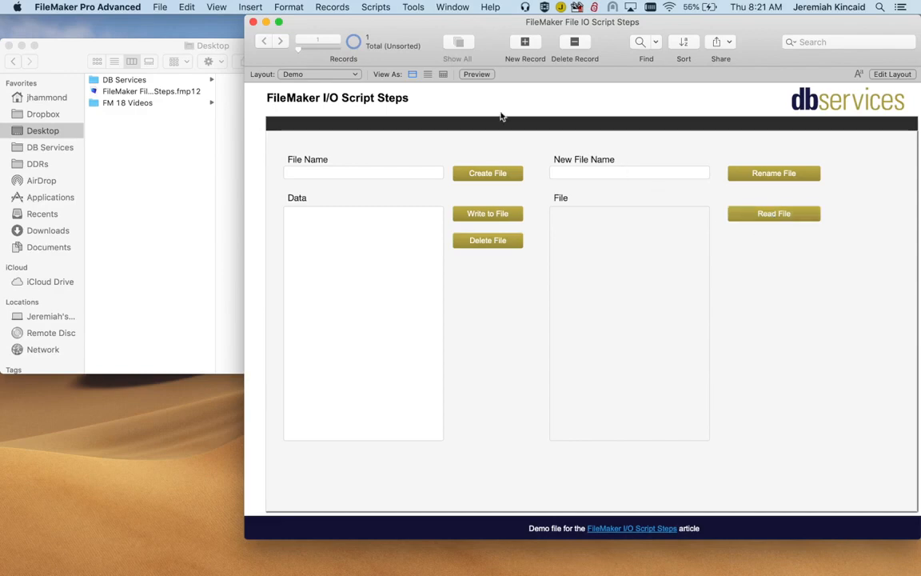
- Enter demo.txt as the File Name and create the file on the Desktop
{"action": "left_click", "coordinate": [363, 172]}
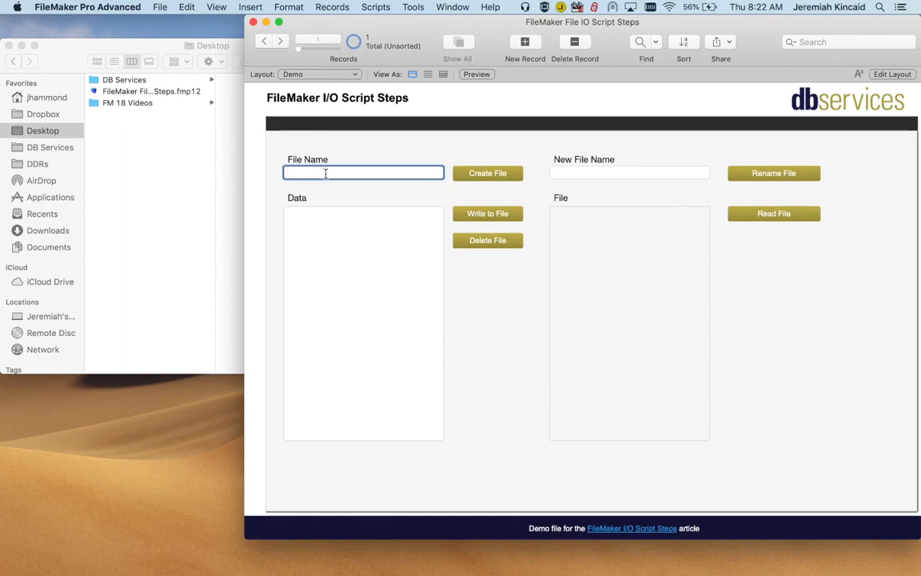
{"action": "type", "text": "demo."}
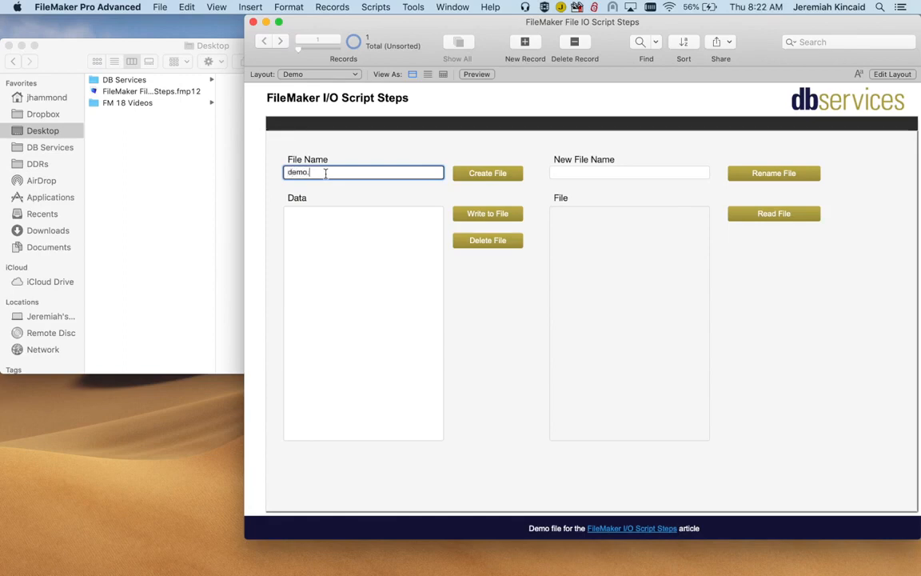
{"action": "type", "text": "txt"}
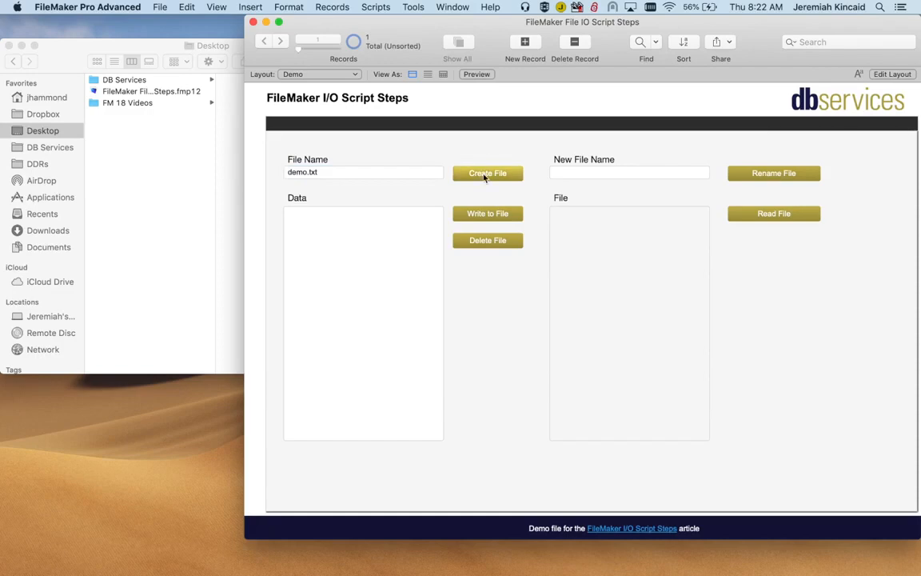
{"action": "mouse_move", "coordinate": [493, 182]}
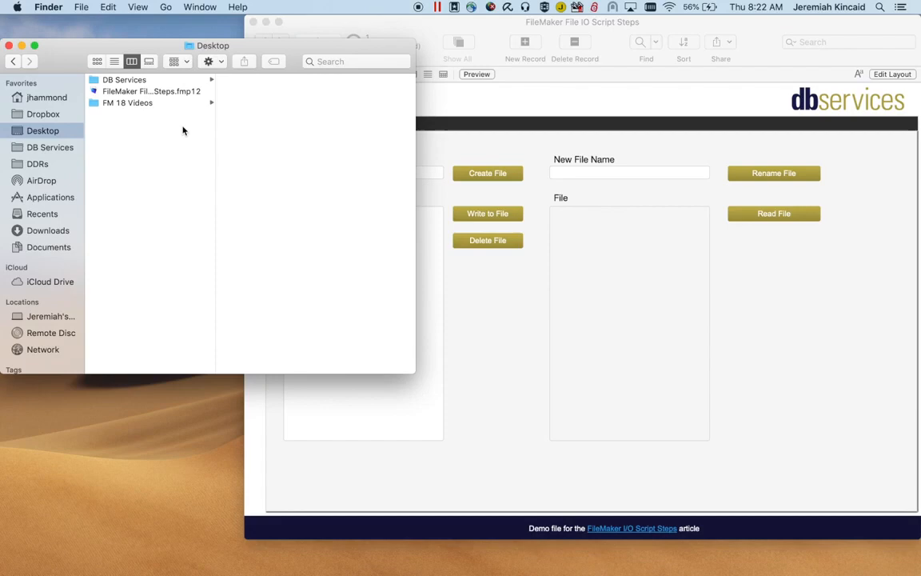
{"action": "mouse_move", "coordinate": [134, 100]}
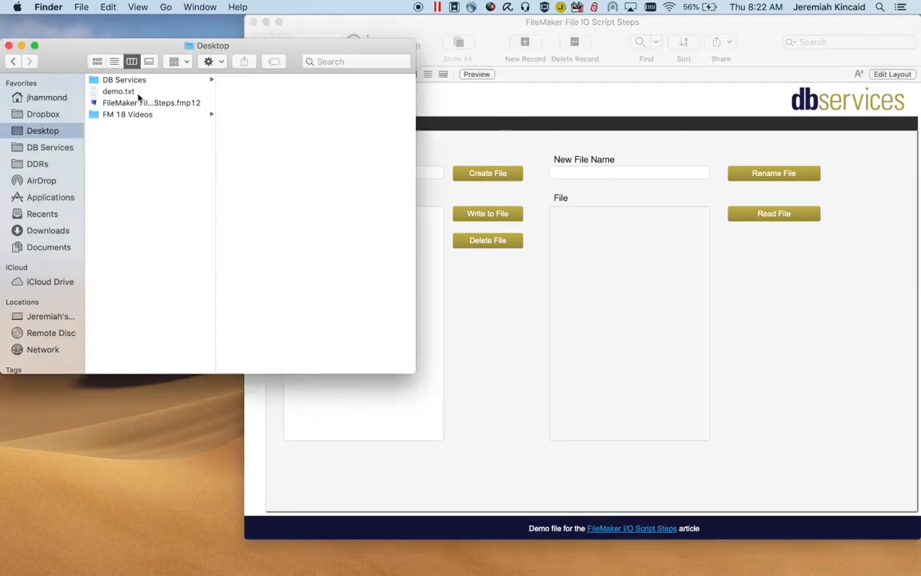
{"action": "left_click", "coordinate": [118, 89]}
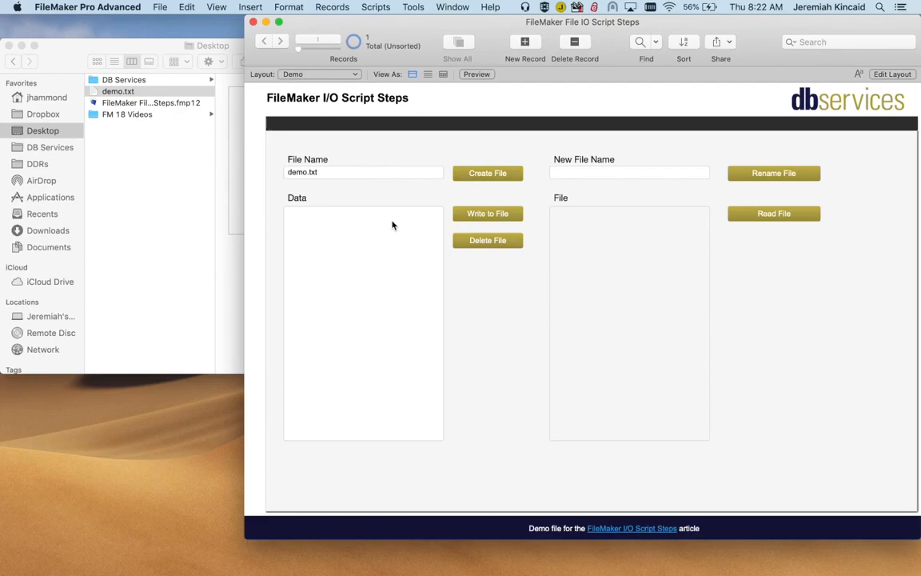
- Enter "This is a demo." in the Data field and write it to demo.txt
{"action": "left_click", "coordinate": [363, 320]}
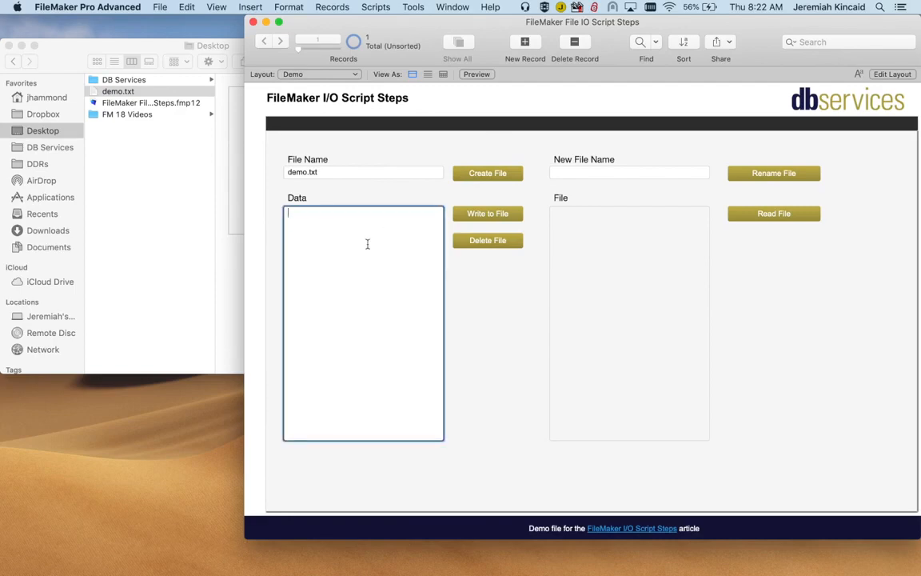
{"action": "type", "text": "This is a dem"}
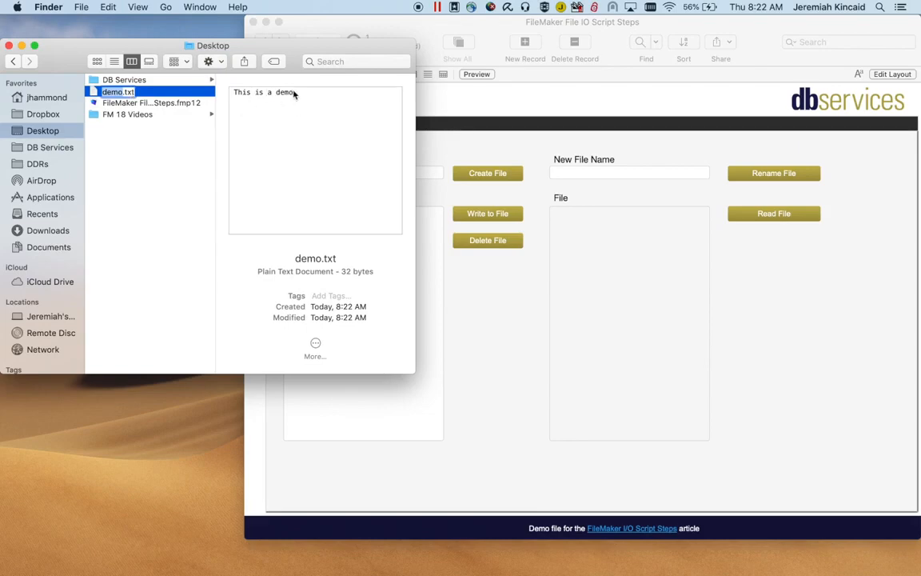
{"action": "mouse_move", "coordinate": [492, 131]}
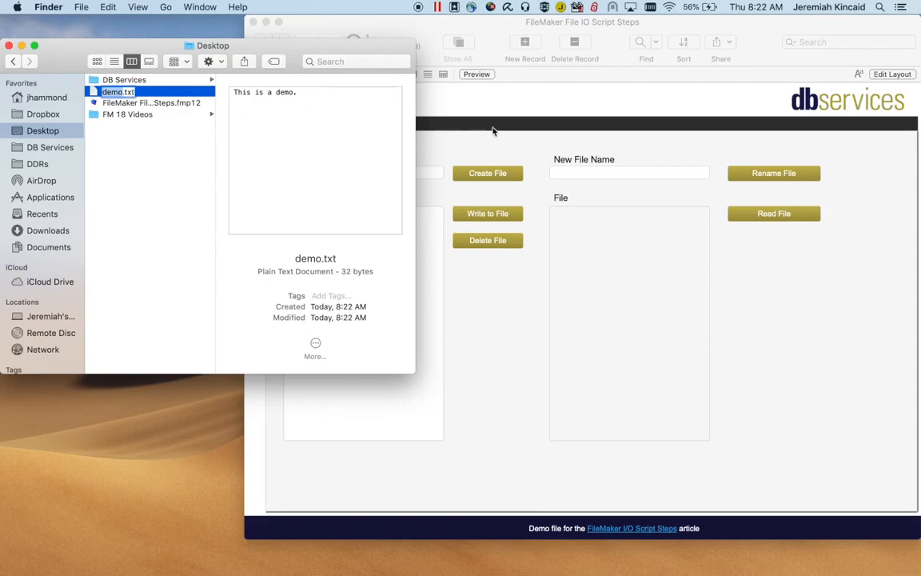
{"action": "left_click", "coordinate": [528, 152]}
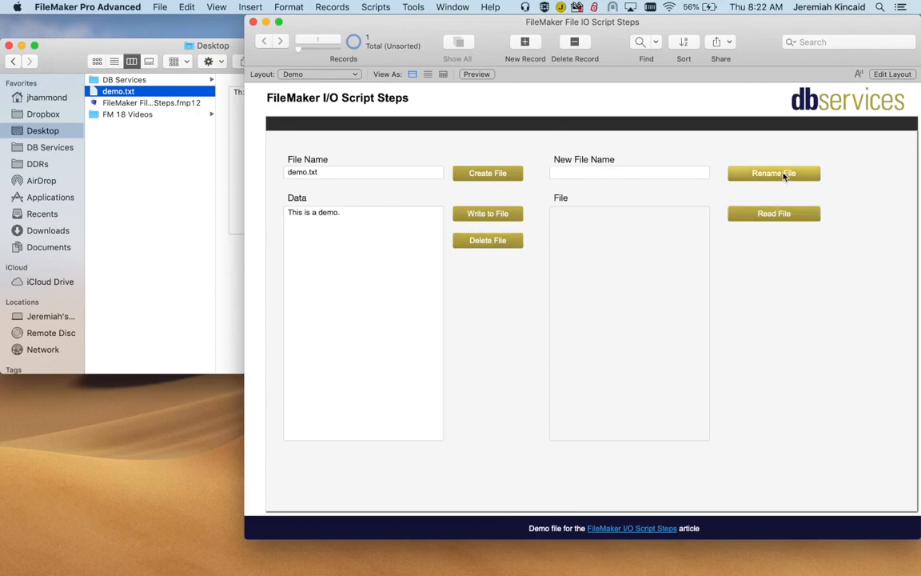
{"action": "mouse_move", "coordinate": [665, 178]}
{"action": "type", "text": "newDem"}
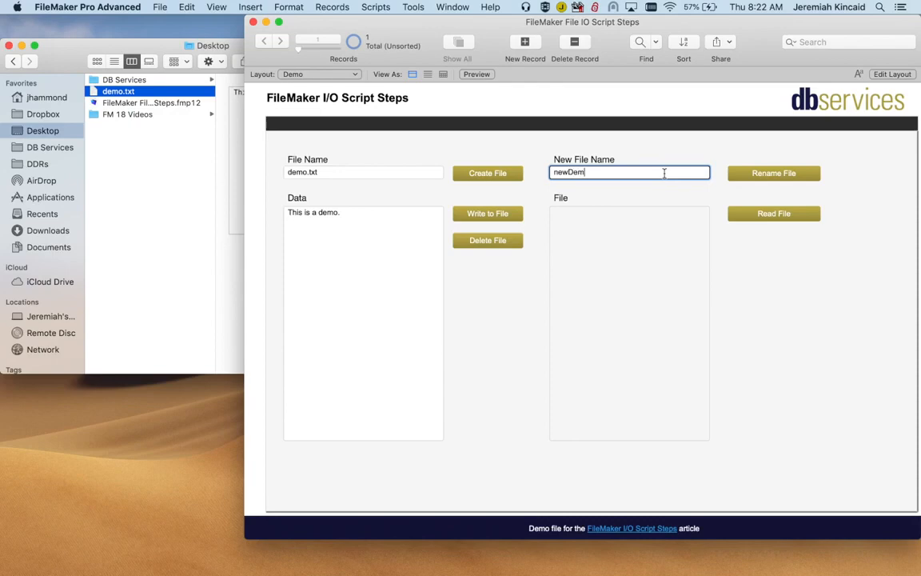
- Rename demo.txt on the Desktop to newDemo.txt and verify it in Finder
{"action": "type", "text": "o.txt"}
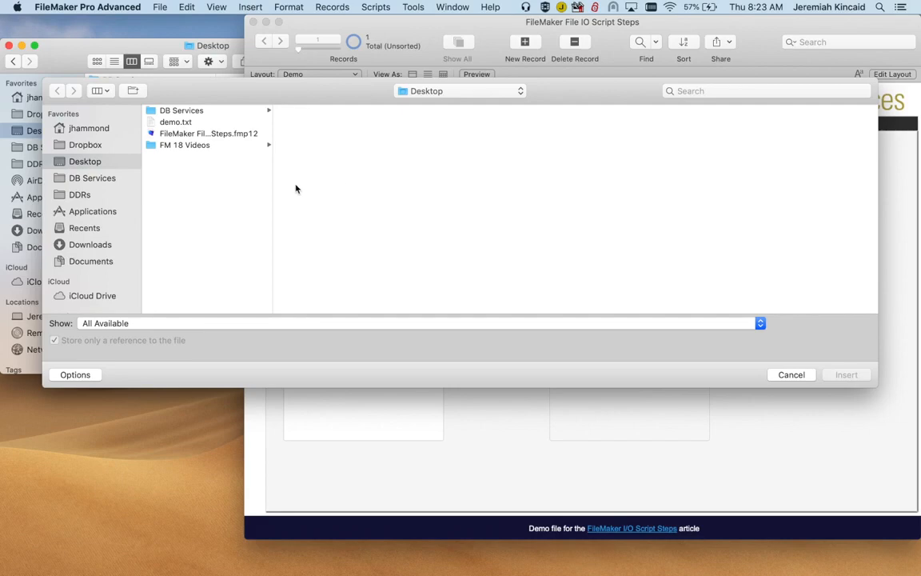
{"action": "mouse_move", "coordinate": [215, 142]}
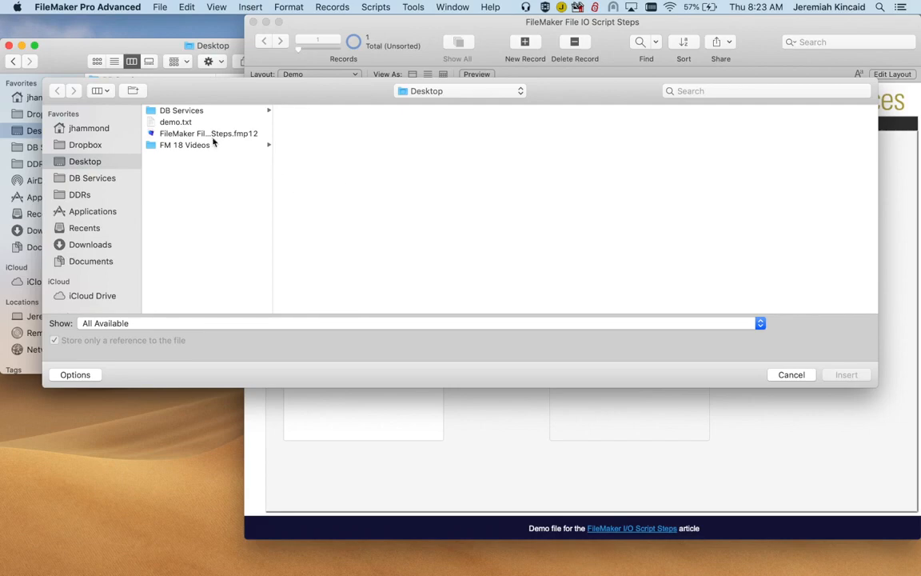
{"action": "left_click", "coordinate": [176, 121]}
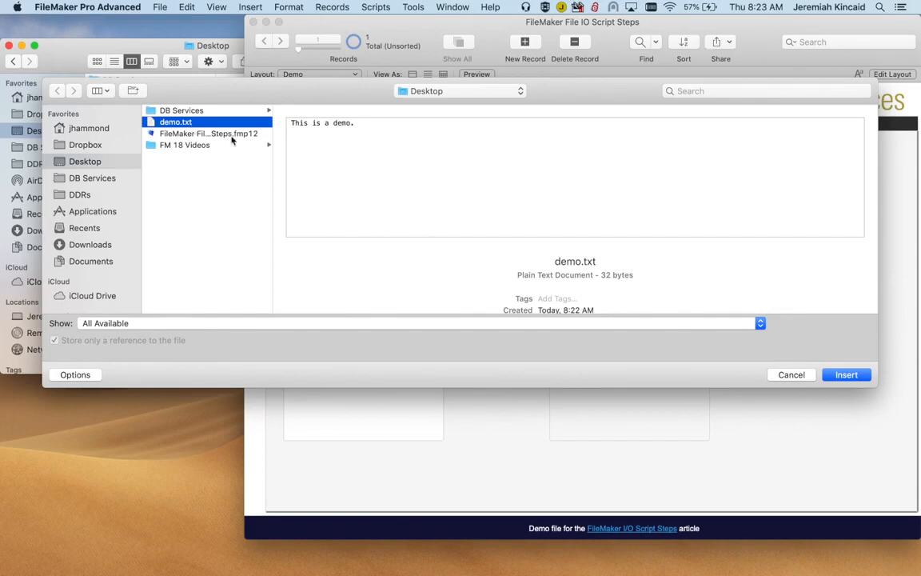
{"action": "mouse_move", "coordinate": [846, 374]}
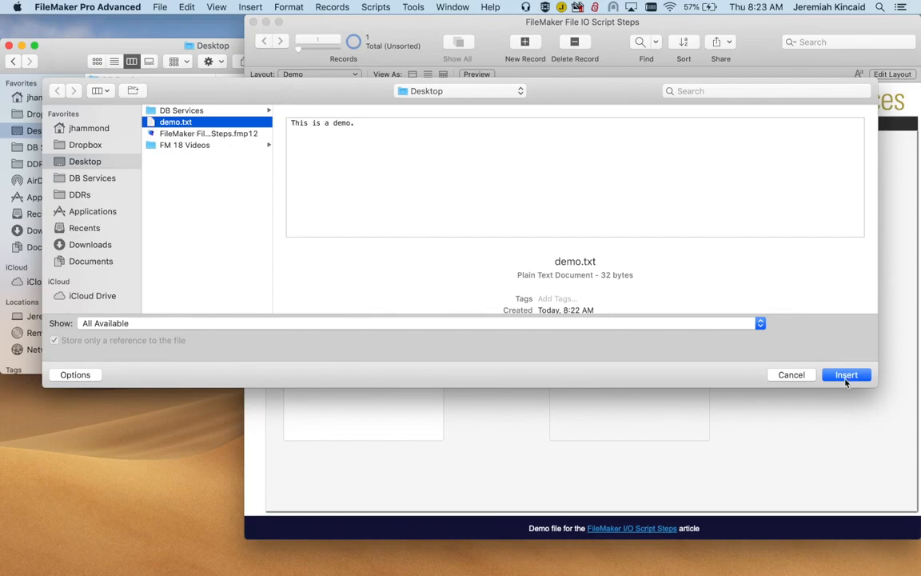
{"action": "left_click", "coordinate": [846, 374]}
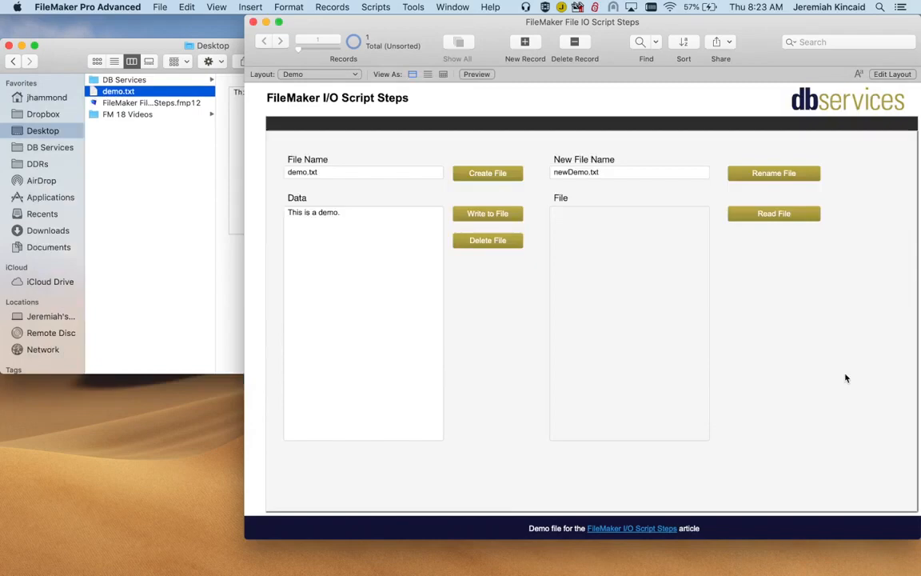
{"action": "left_click", "coordinate": [774, 173]}
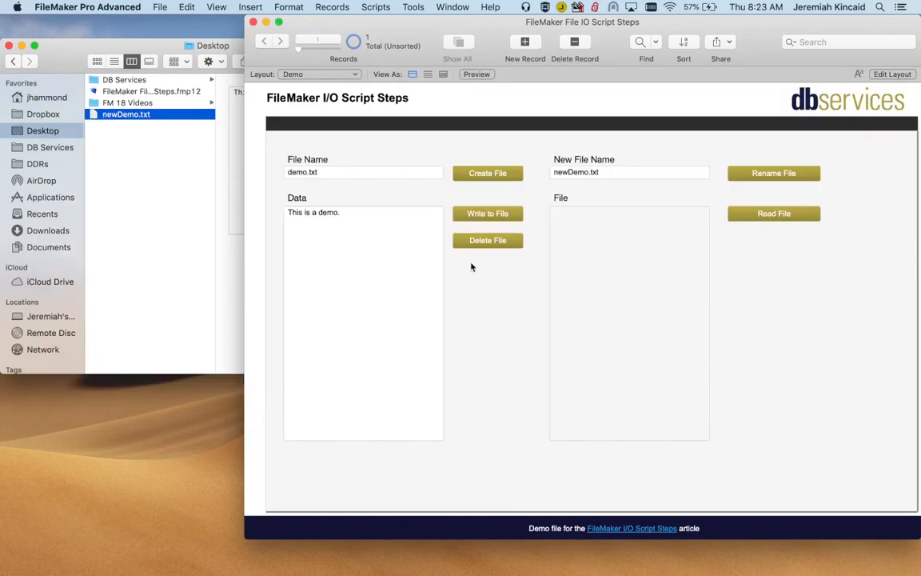
{"action": "left_click", "coordinate": [125, 114]}
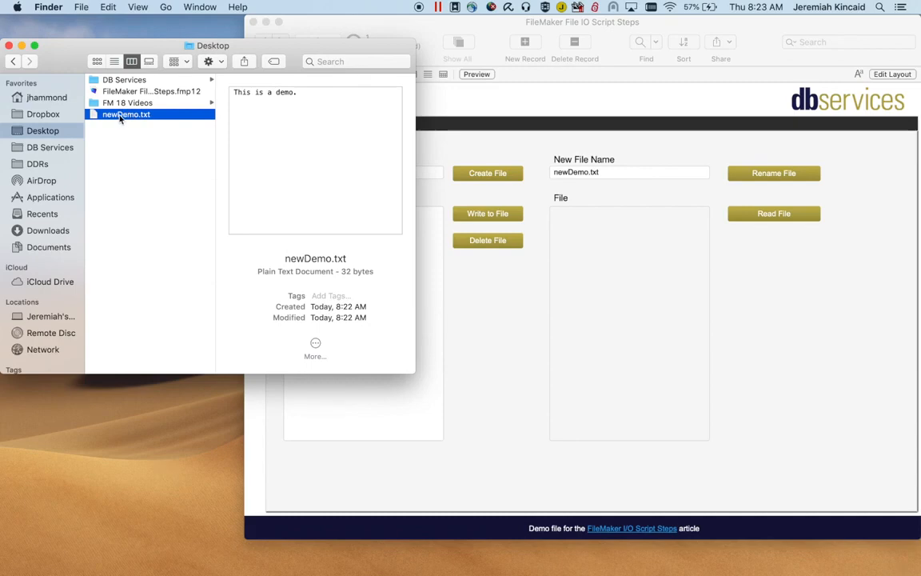
{"action": "mouse_move", "coordinate": [518, 145]}
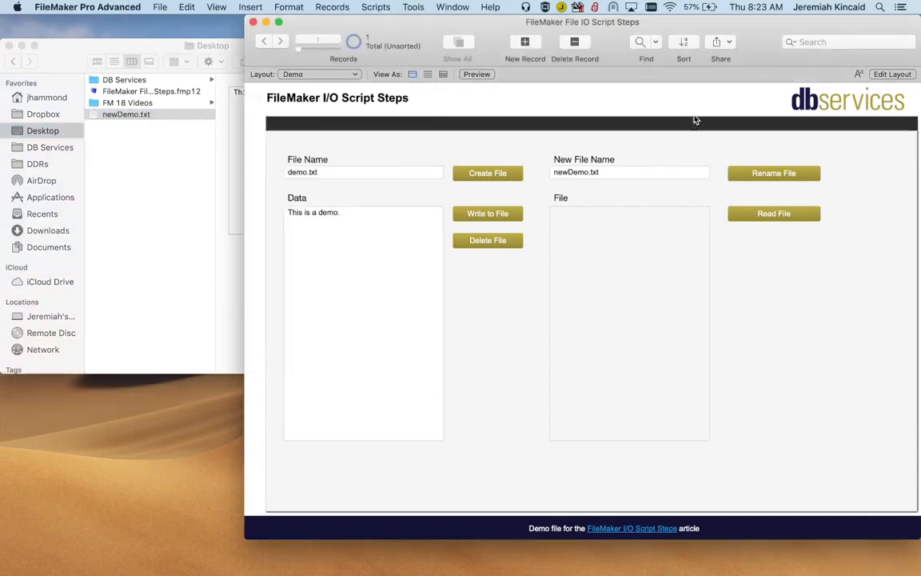
{"action": "mouse_move", "coordinate": [671, 232]}
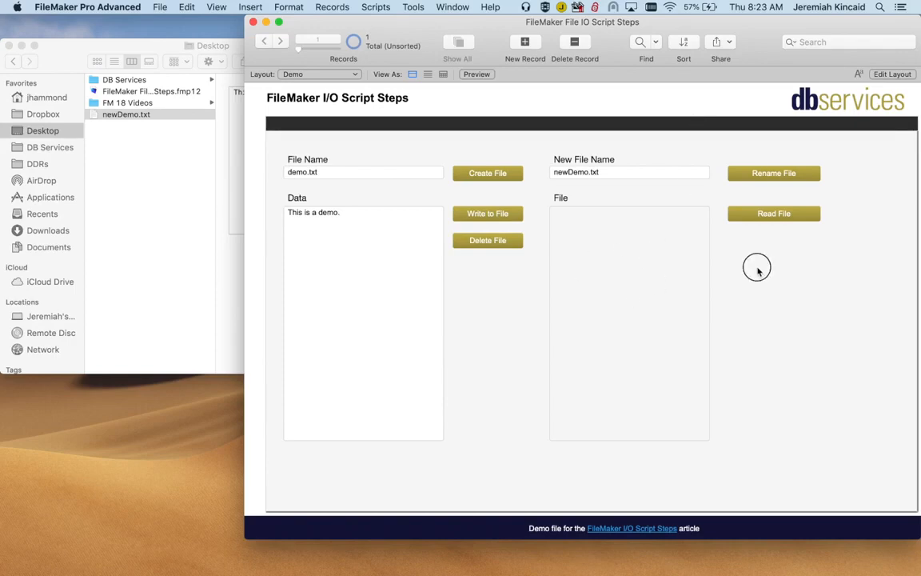
{"action": "mouse_move", "coordinate": [775, 242]}
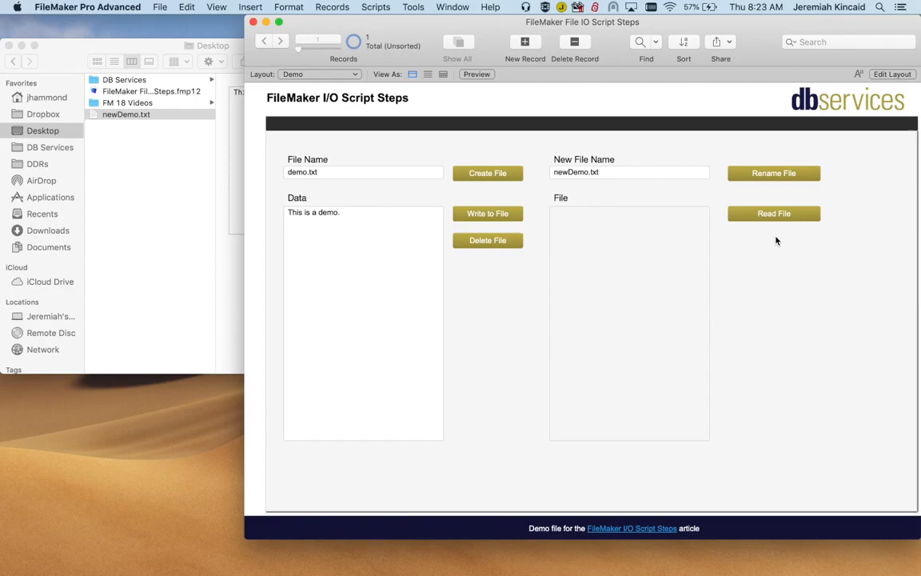
{"action": "mouse_move", "coordinate": [787, 225]}
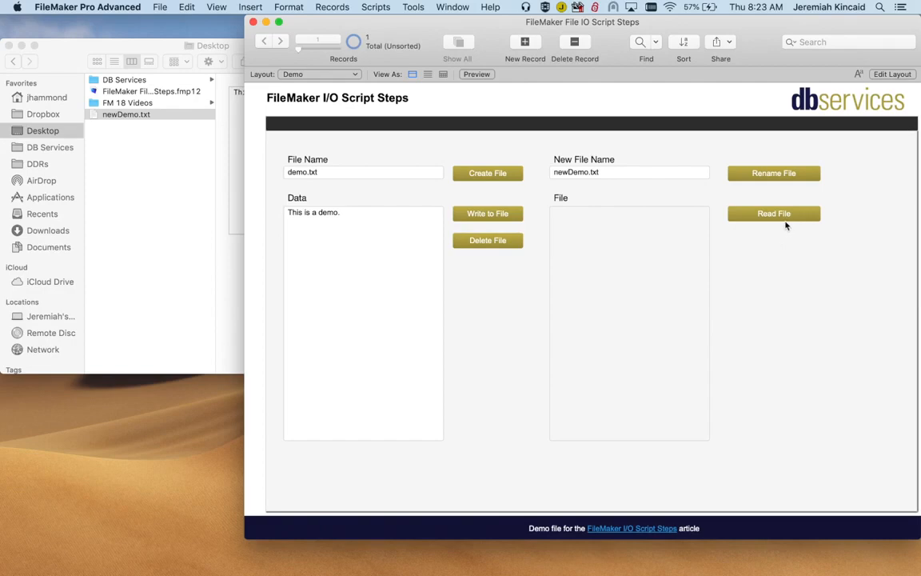
- Read newDemo.txt from the Desktop into the File field
{"action": "left_click", "coordinate": [773, 214]}
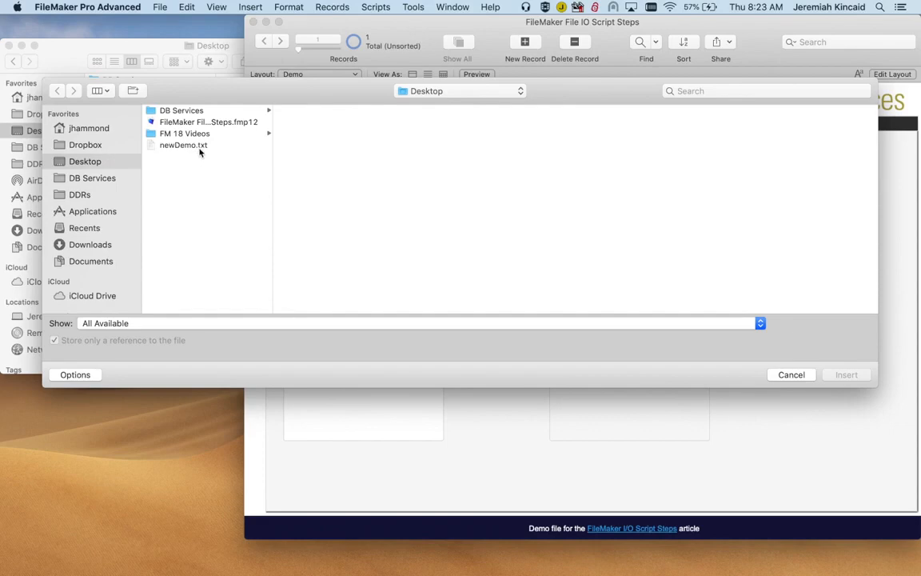
{"action": "left_click", "coordinate": [182, 144]}
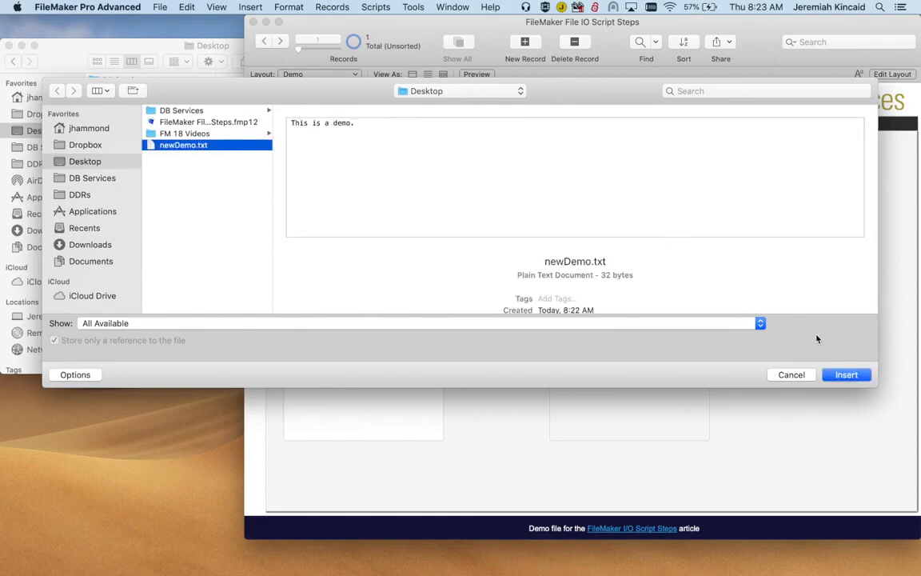
{"action": "left_click", "coordinate": [845, 374]}
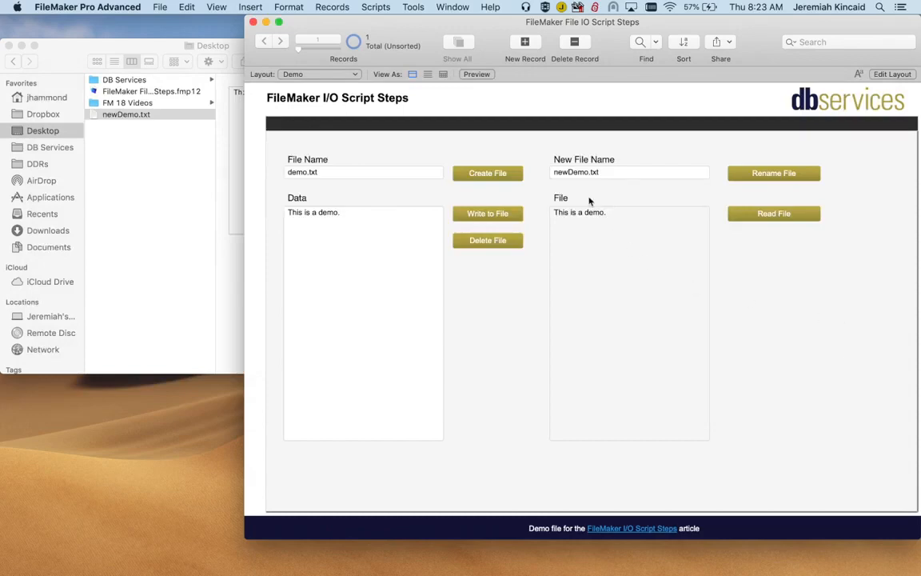
{"action": "mouse_move", "coordinate": [580, 211]}
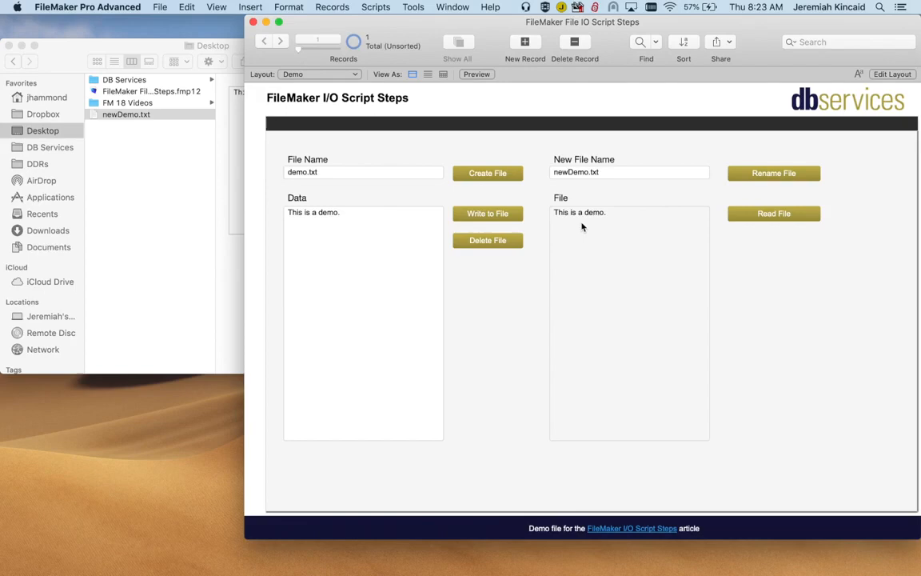
{"action": "mouse_move", "coordinate": [772, 285]}
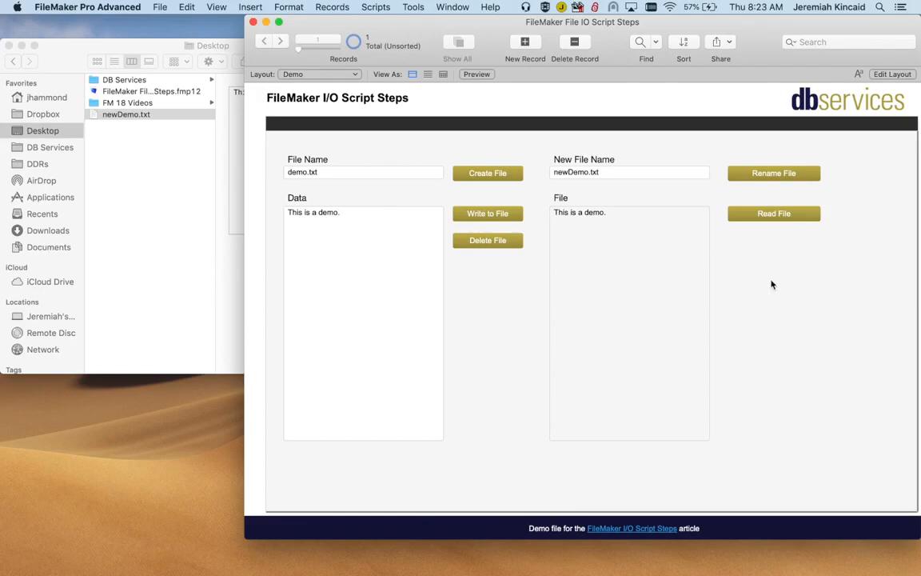
{"action": "mouse_move", "coordinate": [510, 278]}
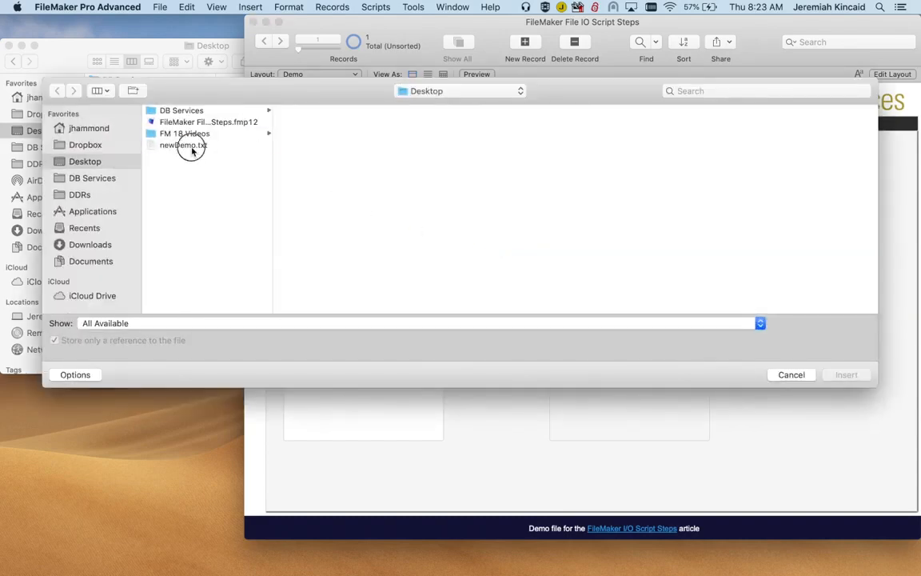
- Delete newDemo.txt via the file dialog so it vanishes from the Desktop
{"action": "left_click", "coordinate": [183, 144]}
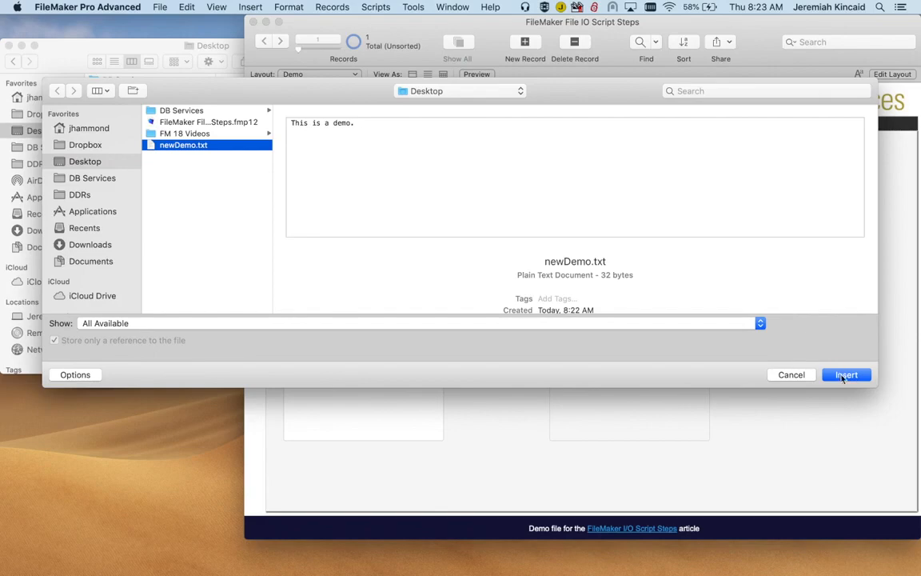
{"action": "left_click", "coordinate": [845, 374]}
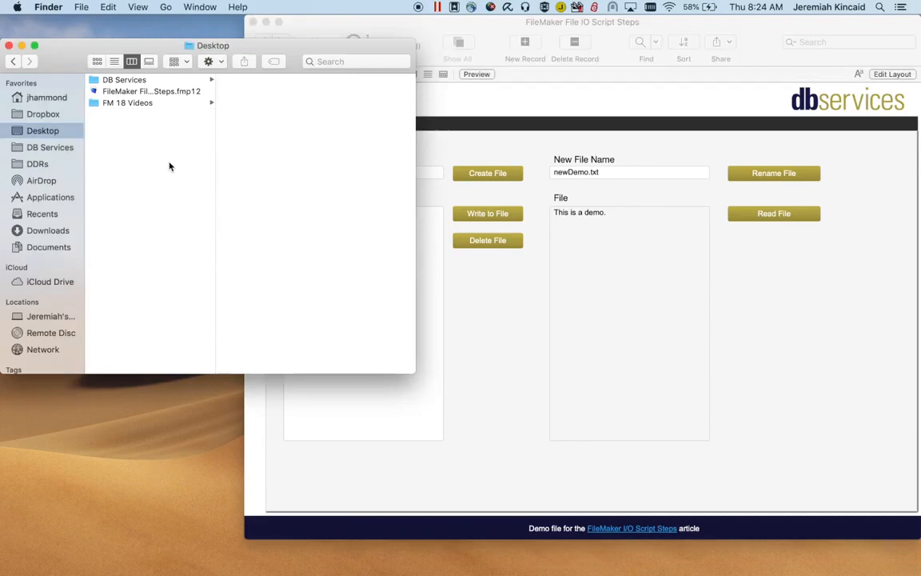
{"action": "mouse_move", "coordinate": [166, 147]}
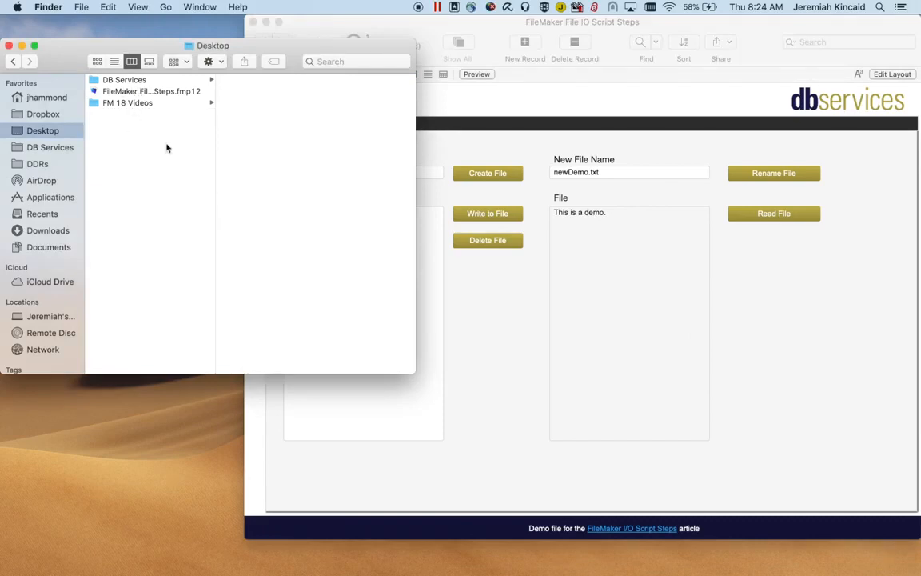
{"action": "mouse_move", "coordinate": [579, 119]}
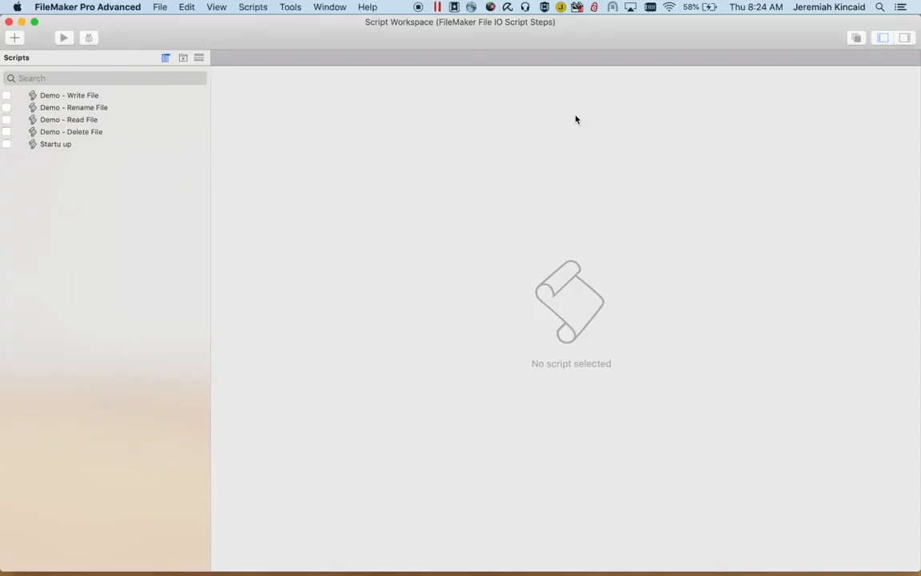
{"action": "mouse_move", "coordinate": [99, 103]}
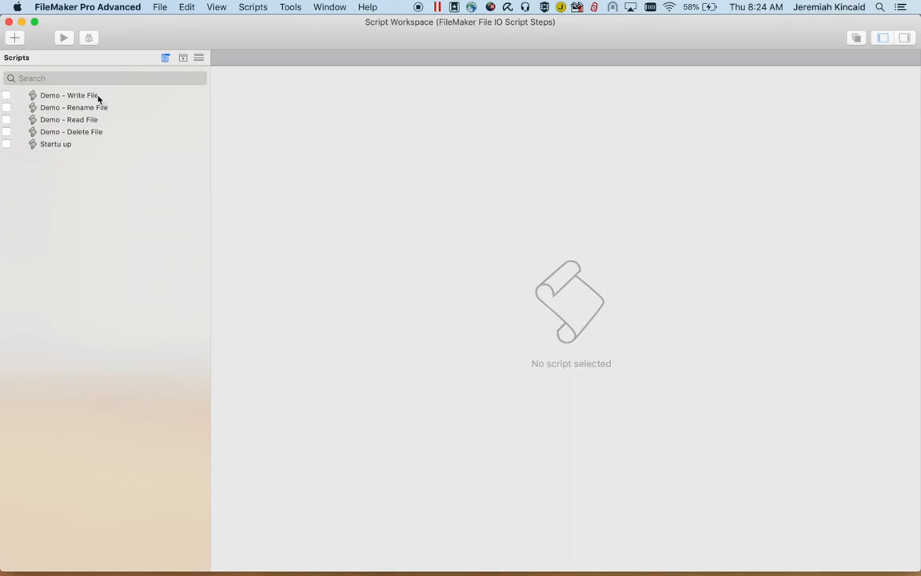
- Review the Demo - Write File script's create, error-check, open, write and close steps
{"action": "left_click", "coordinate": [68, 96]}
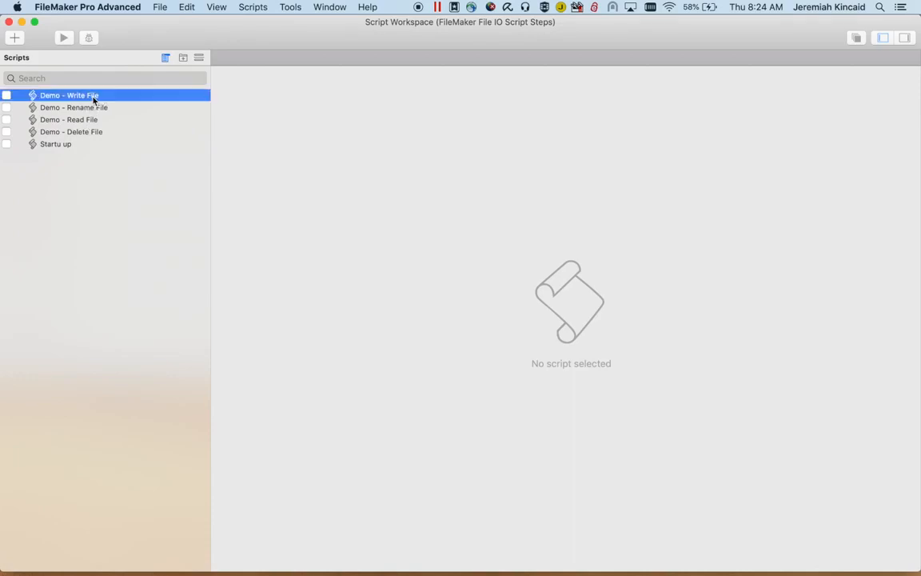
{"action": "double_click", "coordinate": [69, 96]}
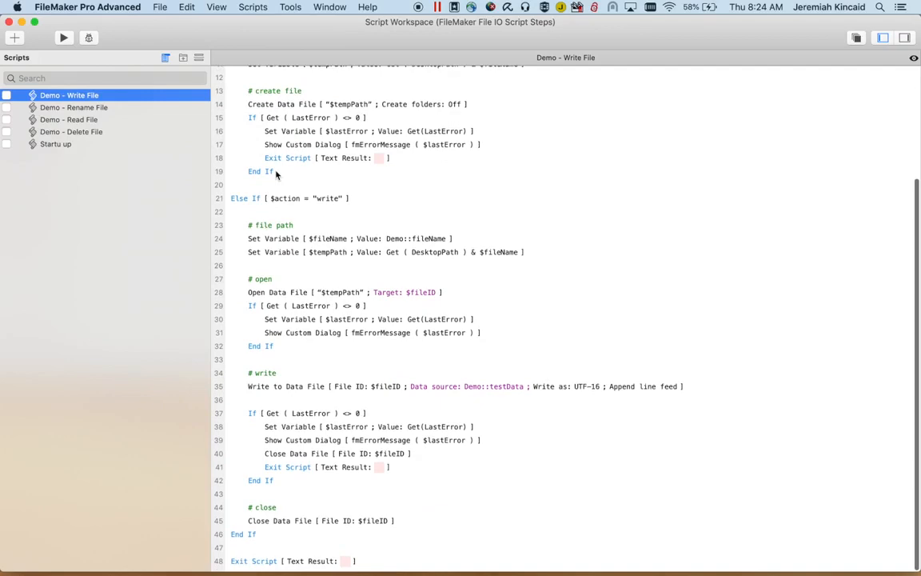
{"action": "scroll", "scroll_direction": "up", "scroll_amount": 3}
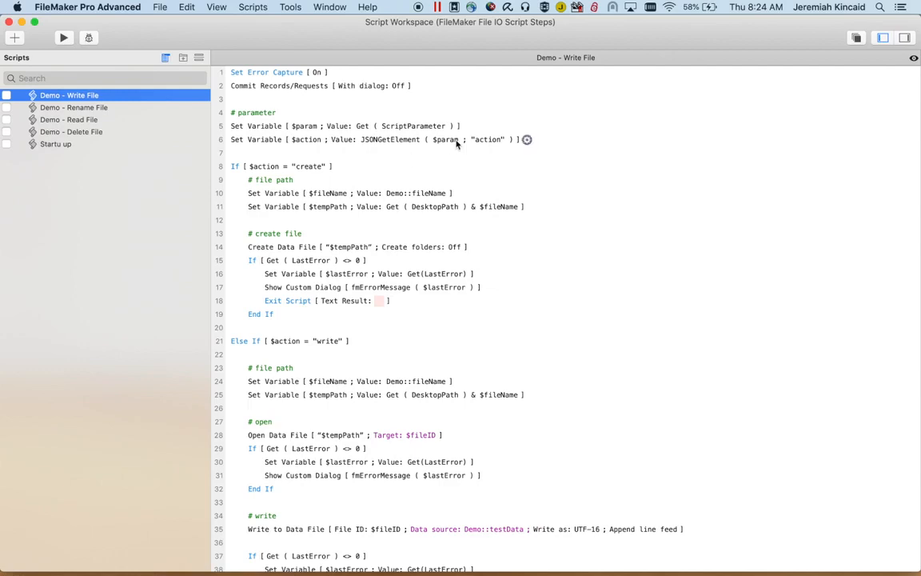
{"action": "mouse_move", "coordinate": [493, 163]}
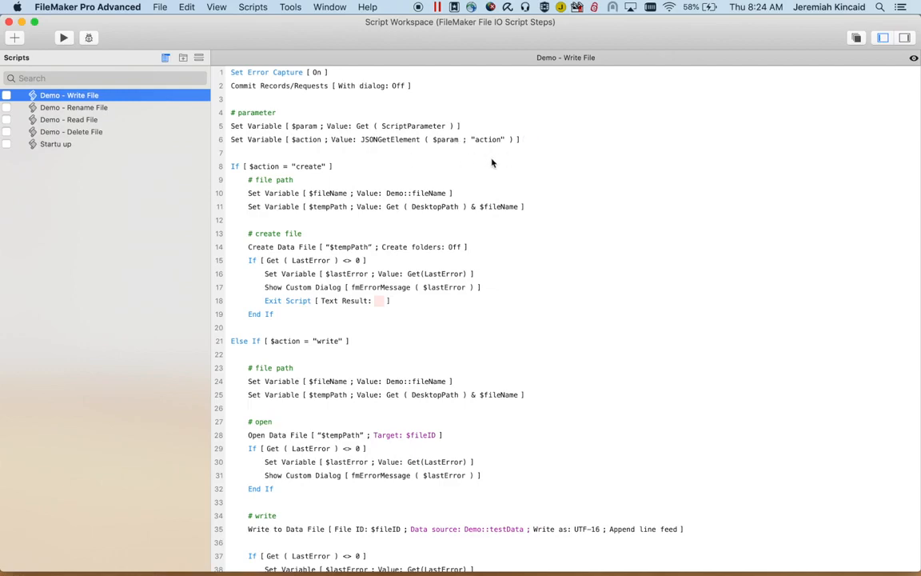
{"action": "mouse_move", "coordinate": [502, 158]}
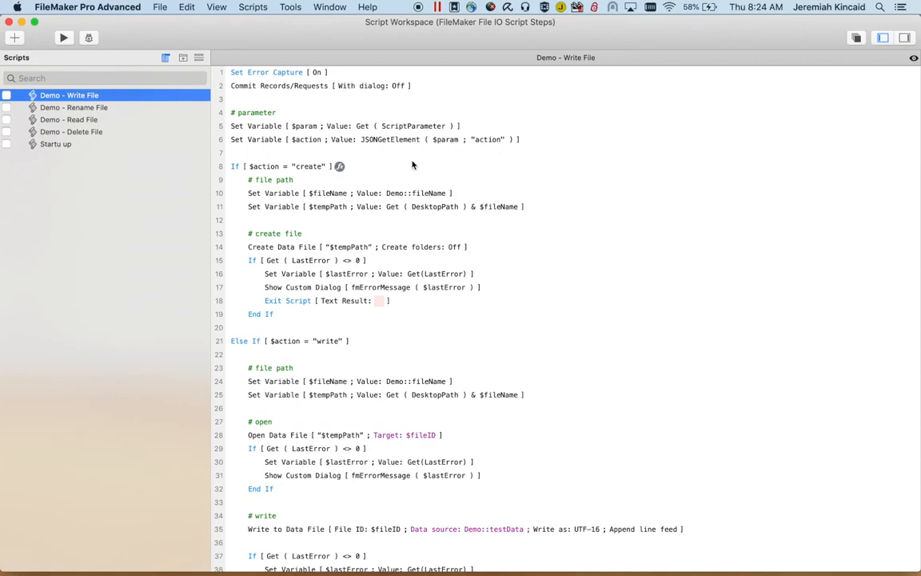
{"action": "mouse_move", "coordinate": [473, 153]}
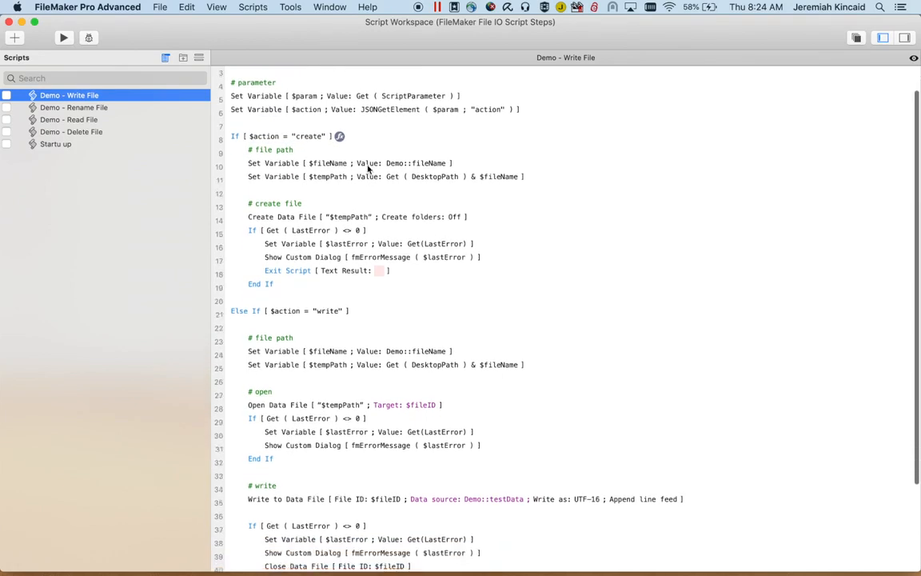
{"action": "scroll", "scroll_direction": "down", "scroll_amount": 3}
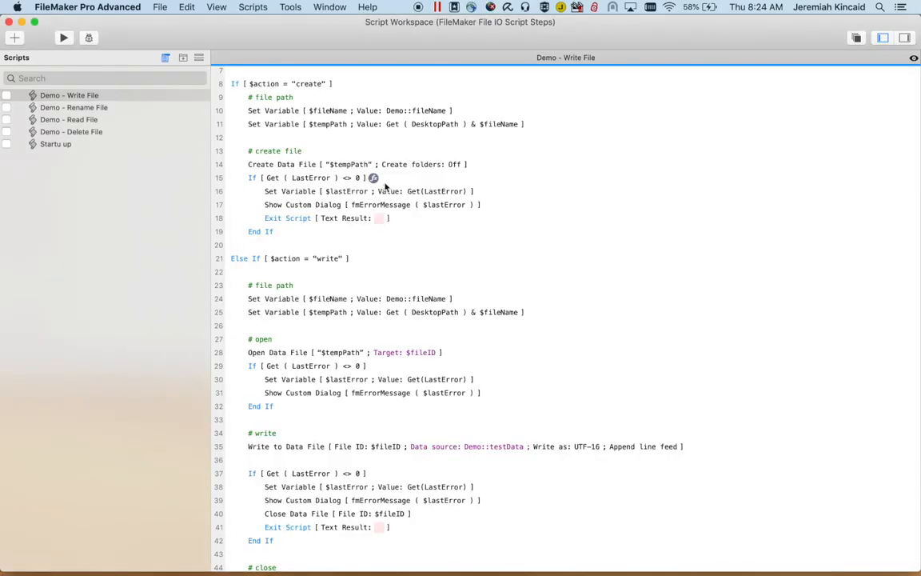
{"action": "mouse_move", "coordinate": [353, 122]}
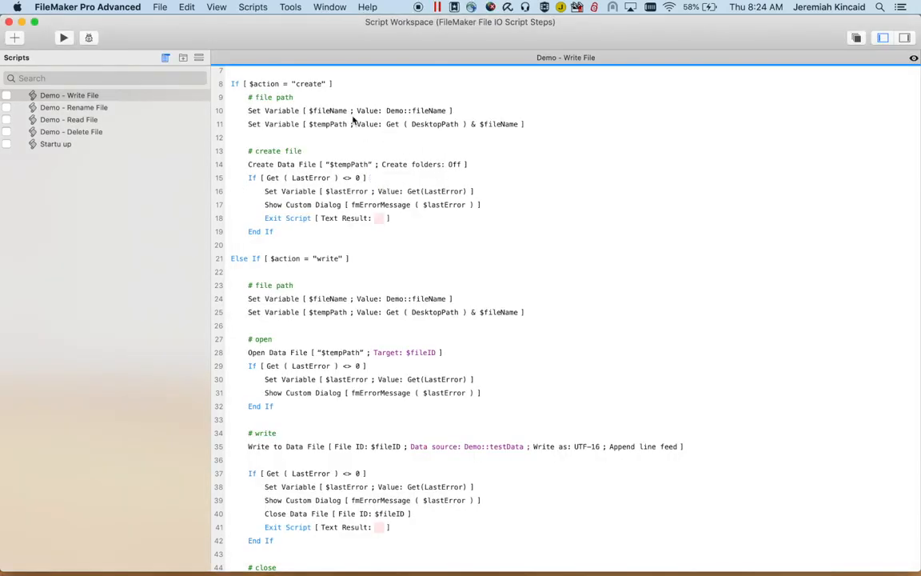
{"action": "mouse_move", "coordinate": [472, 141]}
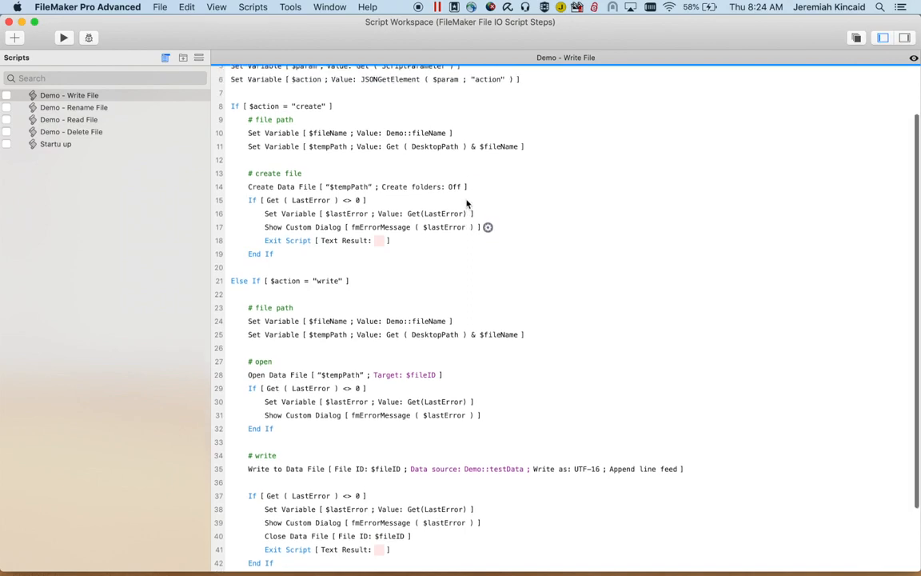
{"action": "left_click", "coordinate": [300, 185]}
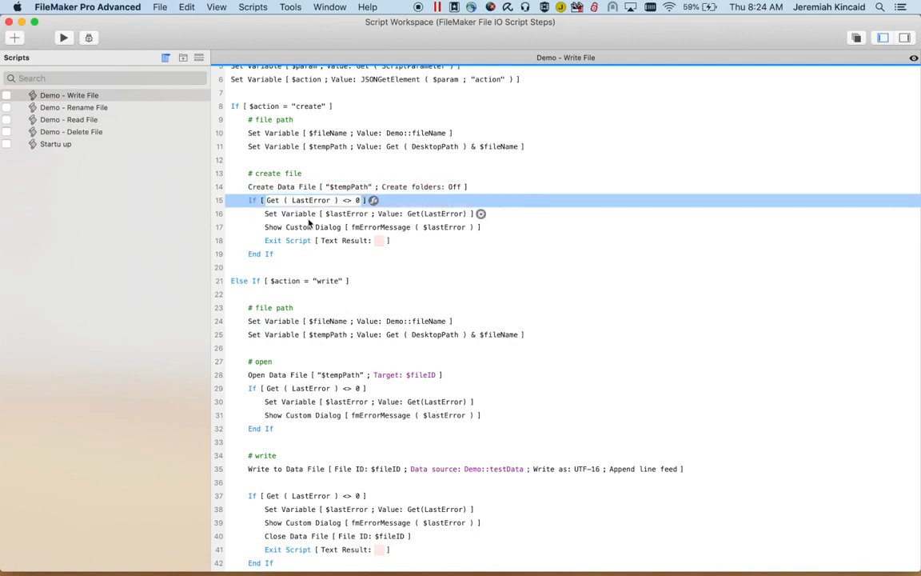
{"action": "scroll", "scroll_direction": "up", "scroll_amount": 3}
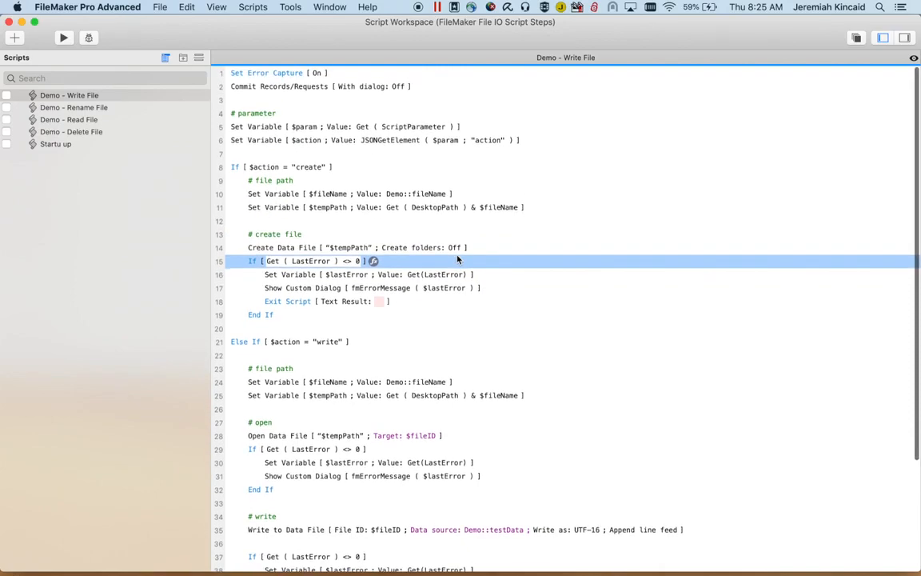
{"action": "scroll", "scroll_direction": "down", "scroll_amount": 3}
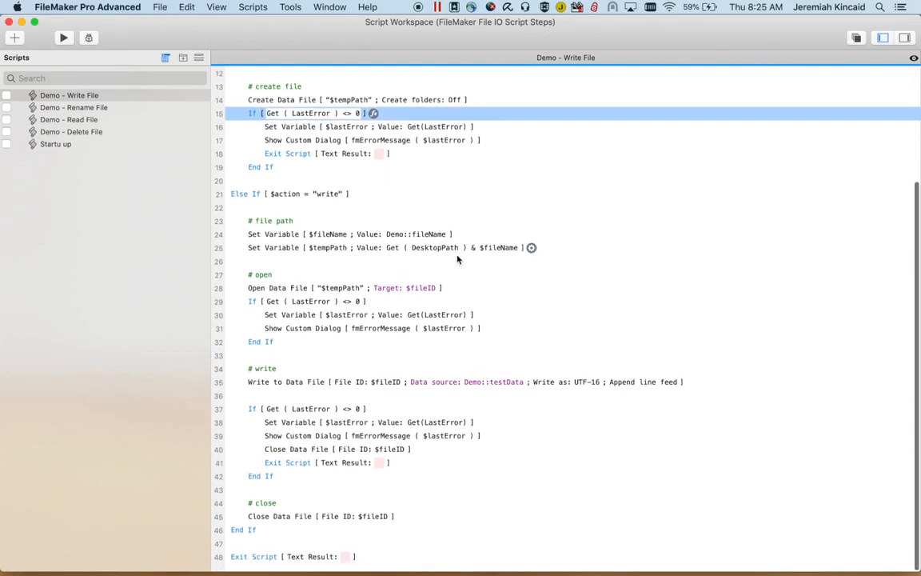
{"action": "scroll", "scroll_direction": "up", "scroll_amount": 3}
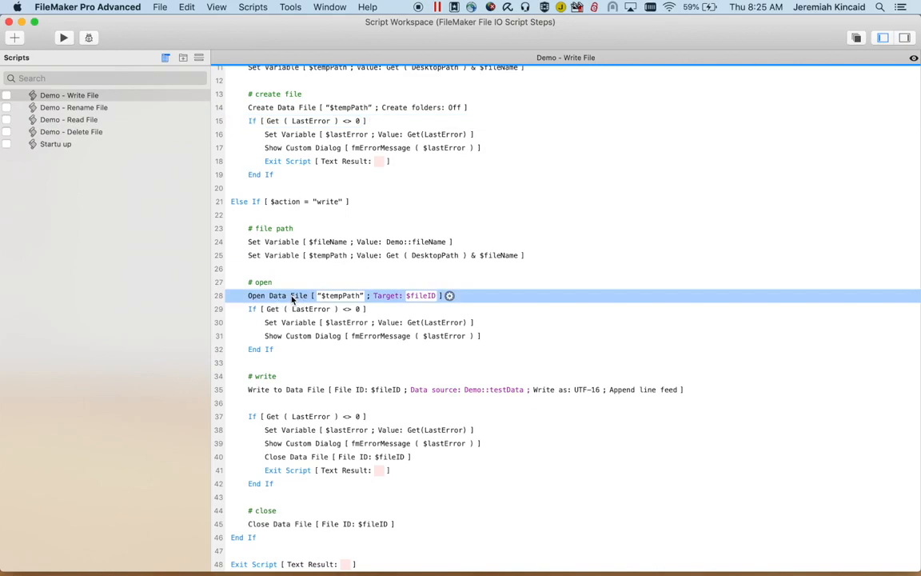
{"action": "mouse_move", "coordinate": [428, 279]}
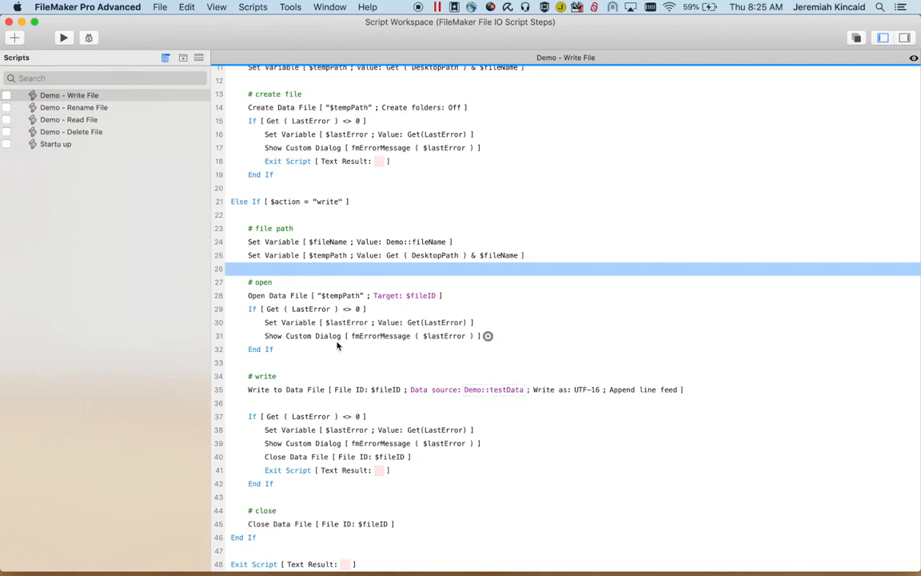
{"action": "mouse_move", "coordinate": [583, 390]}
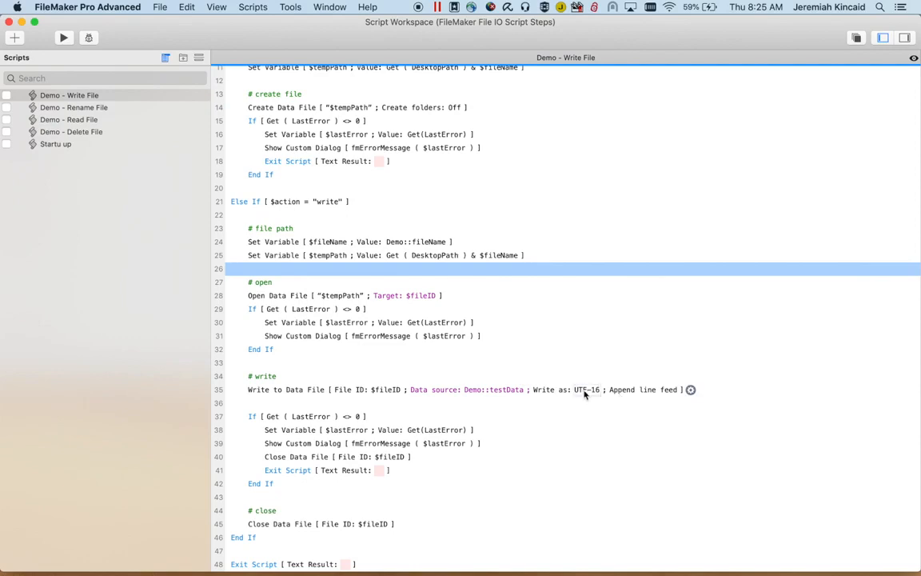
{"action": "left_click", "coordinate": [583, 390]}
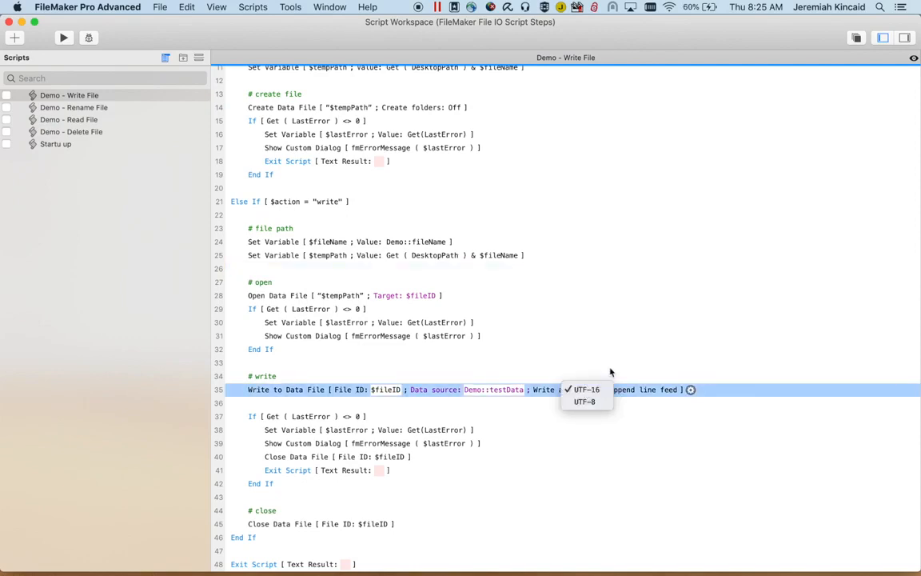
{"action": "left_click", "coordinate": [585, 390]}
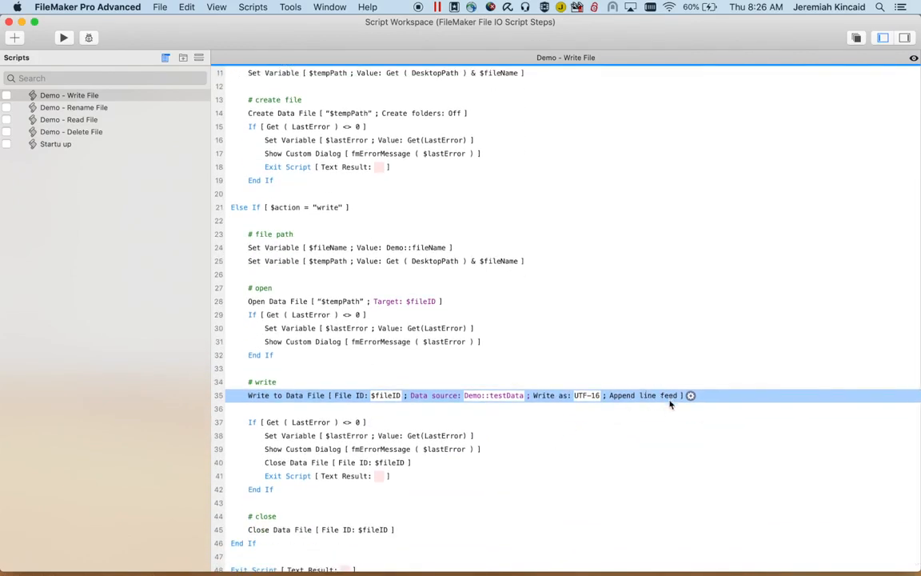
{"action": "mouse_move", "coordinate": [678, 410]}
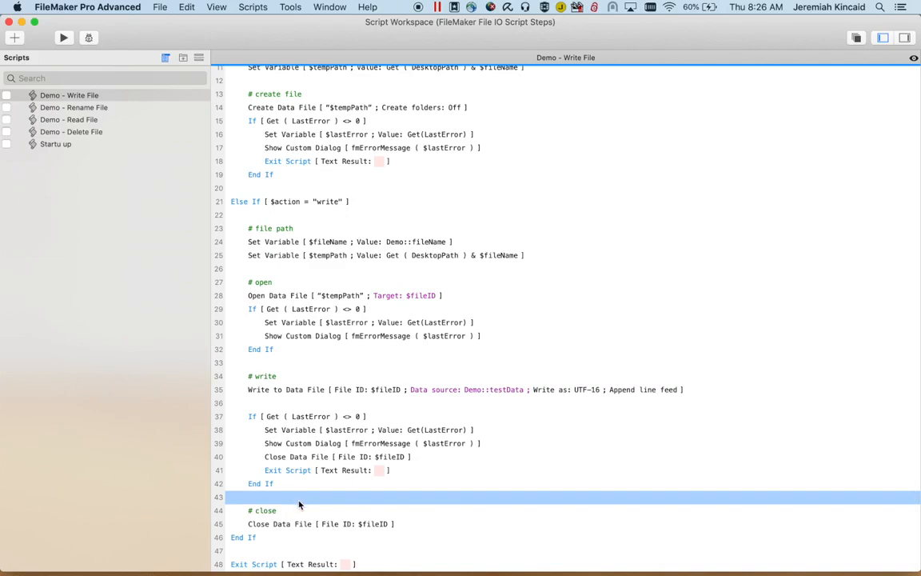
{"action": "mouse_move", "coordinate": [358, 499]}
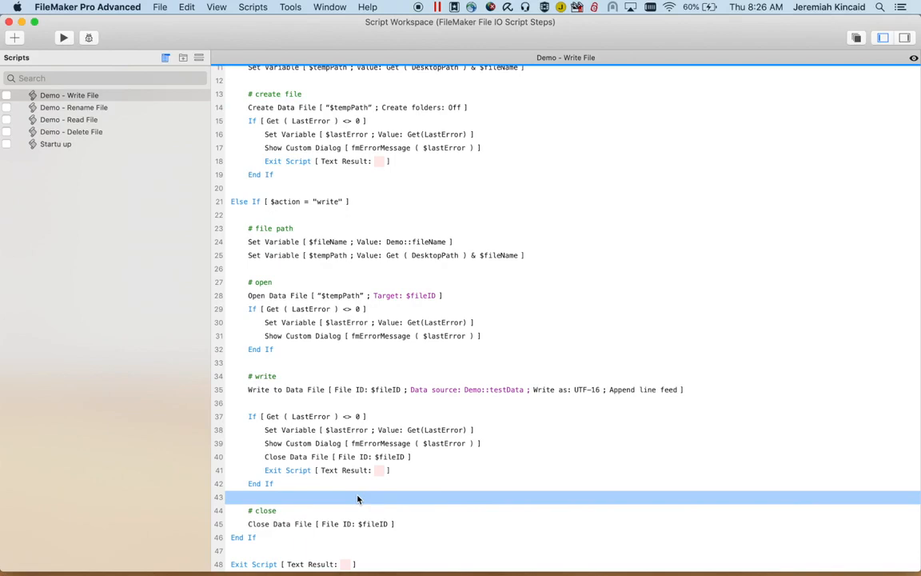
{"action": "mouse_move", "coordinate": [387, 502]}
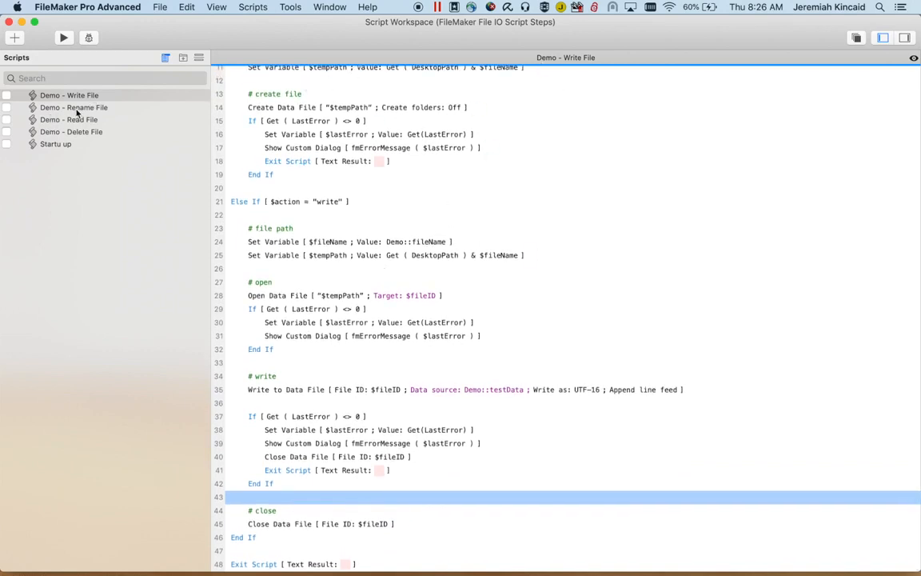
- Review the Demo - Rename File script's Get File Exists and new-name Set Variable steps
{"action": "left_click", "coordinate": [74, 107]}
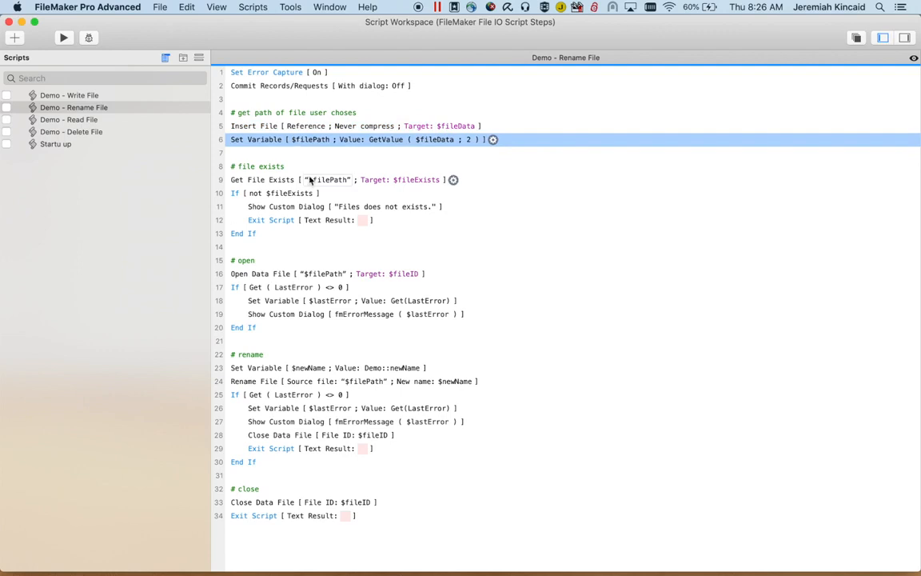
{"action": "left_click", "coordinate": [263, 179]}
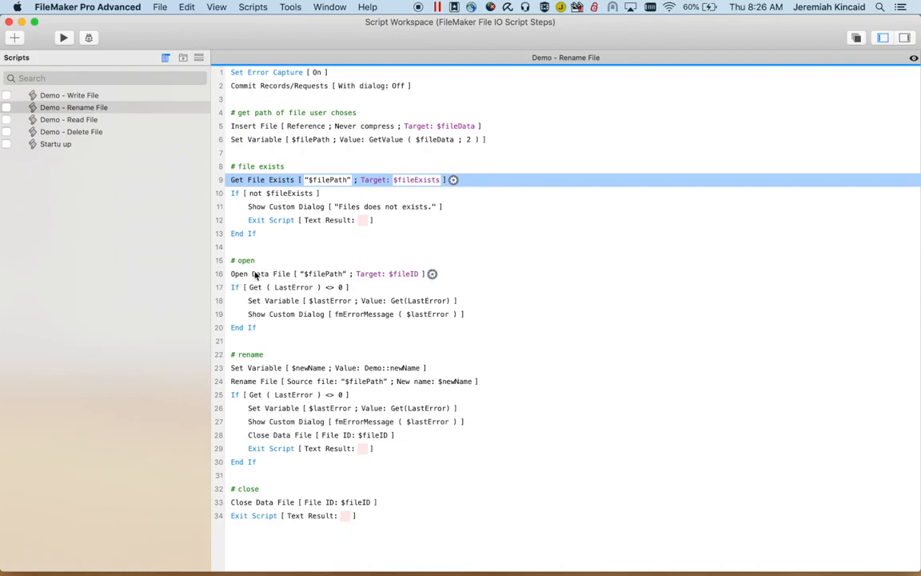
{"action": "mouse_move", "coordinate": [275, 359]}
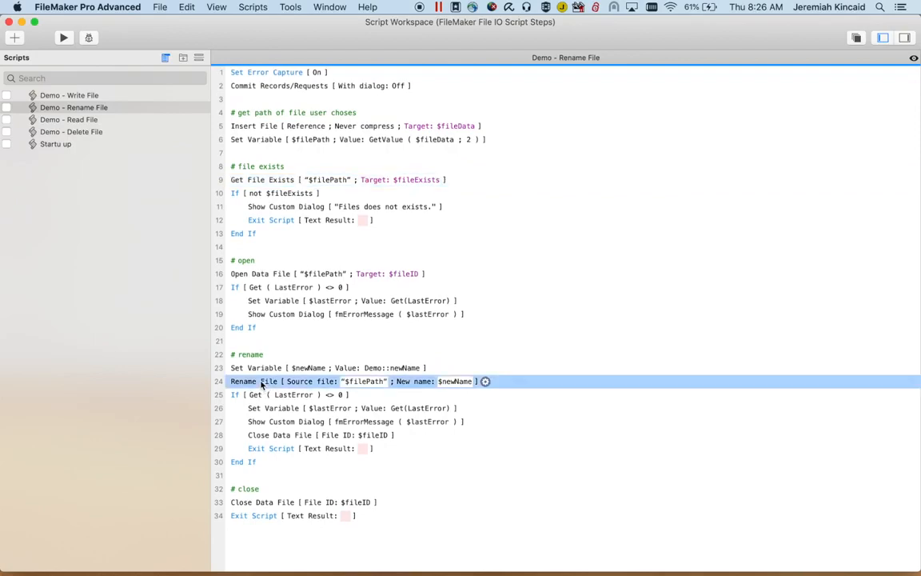
{"action": "left_click", "coordinate": [320, 366]}
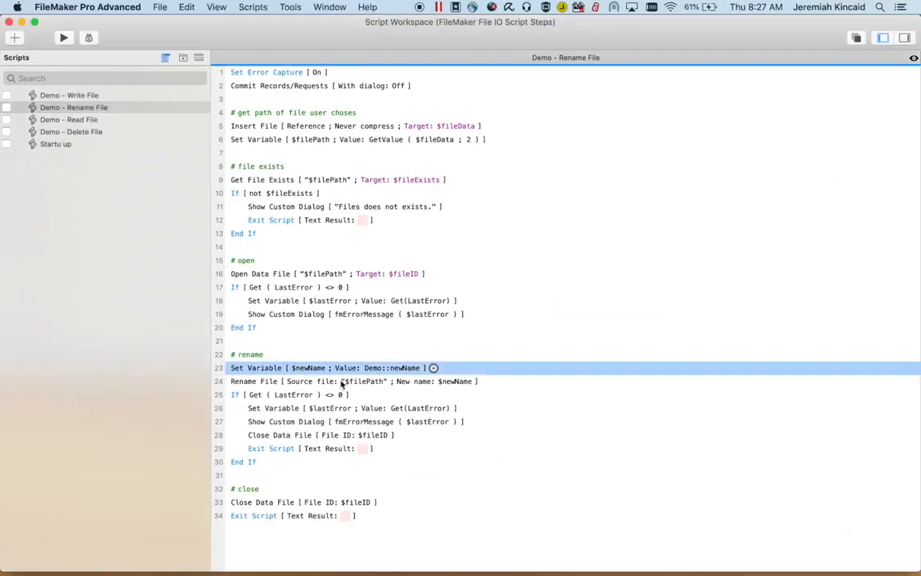
{"action": "mouse_move", "coordinate": [323, 420]}
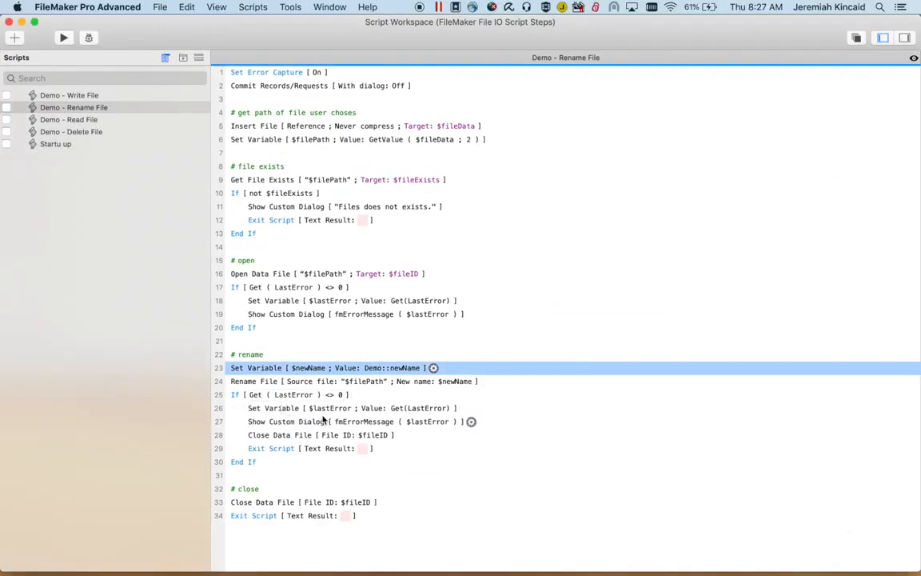
{"action": "mouse_move", "coordinate": [303, 435]}
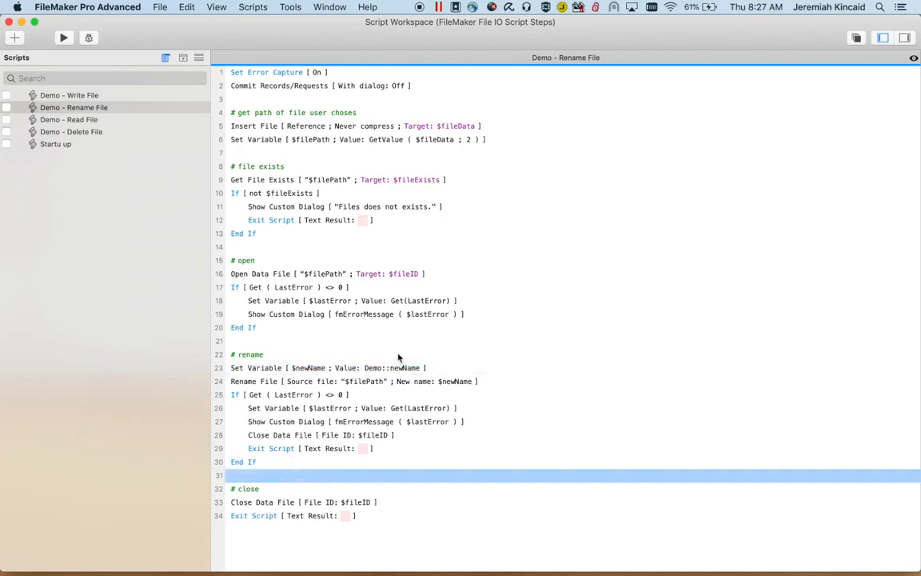
{"action": "left_click", "coordinate": [73, 118]}
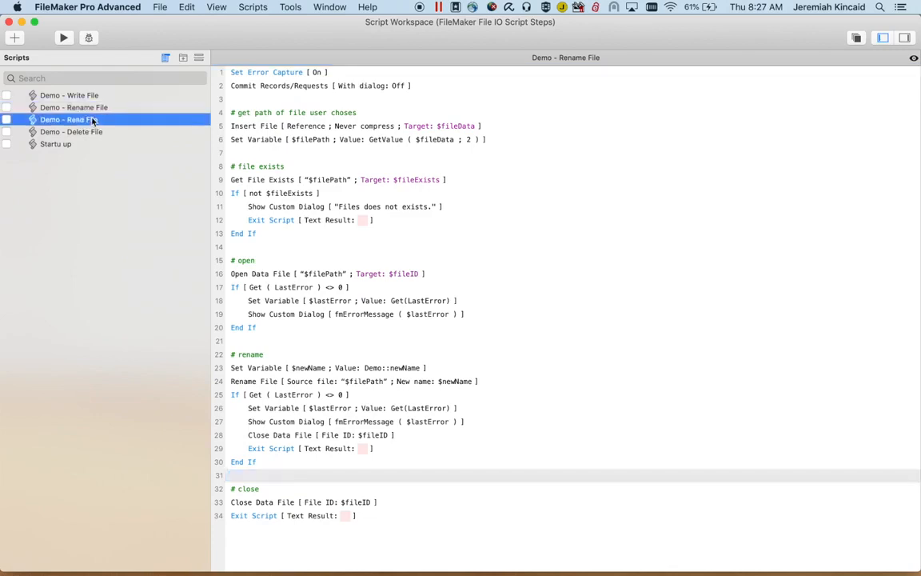
- Review the Read File script's open and exit steps, then show Demo - Delete File
{"action": "left_click", "coordinate": [69, 118]}
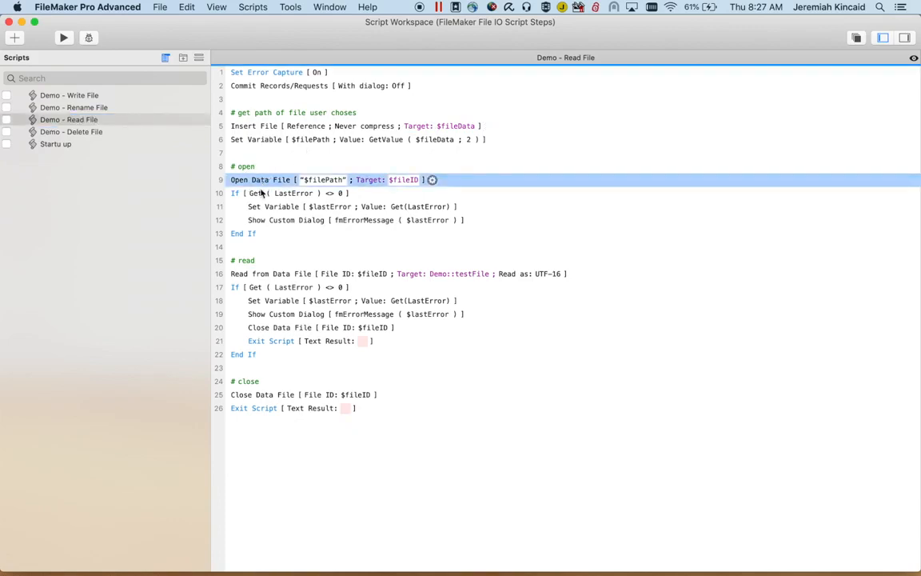
{"action": "left_click", "coordinate": [320, 273]}
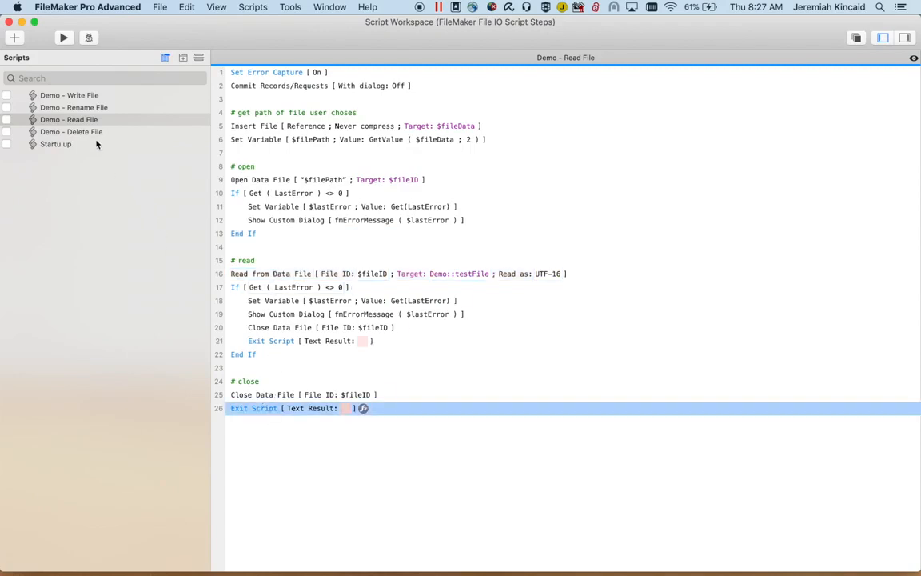
{"action": "left_click", "coordinate": [70, 131]}
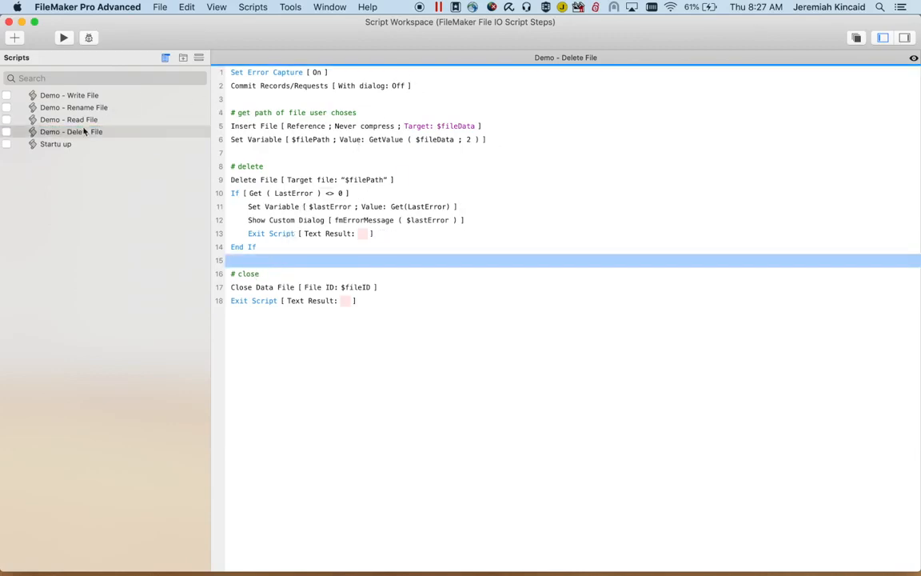
- Show the Startup script with its minimum FileMaker version check
{"action": "left_click", "coordinate": [54, 144]}
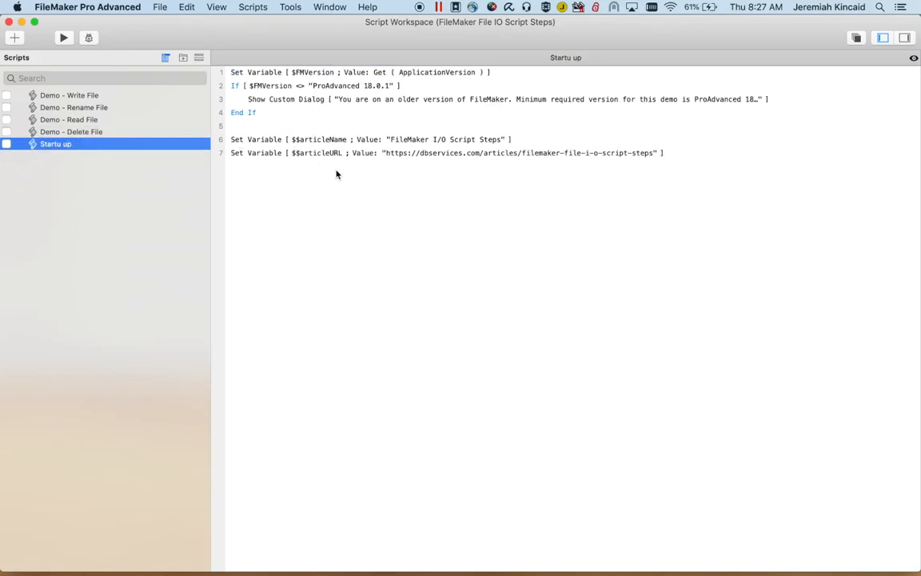
{"action": "left_click", "coordinate": [68, 96]}
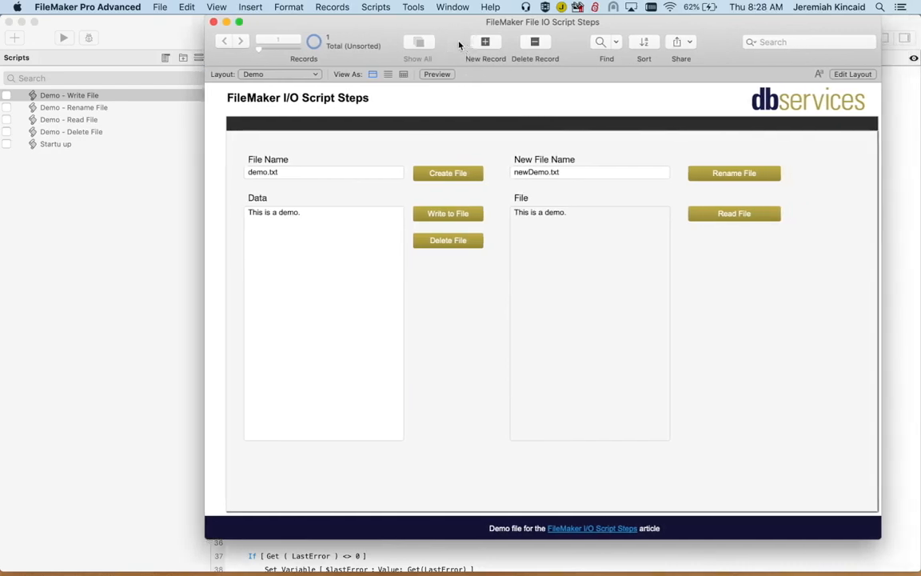
{"action": "mouse_move", "coordinate": [470, 101]}
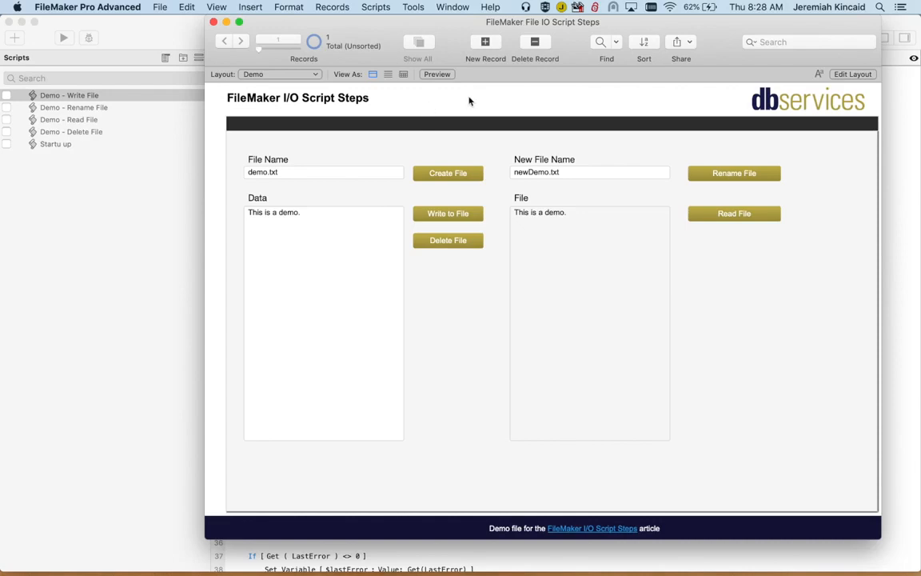
{"action": "mouse_move", "coordinate": [508, 106]}
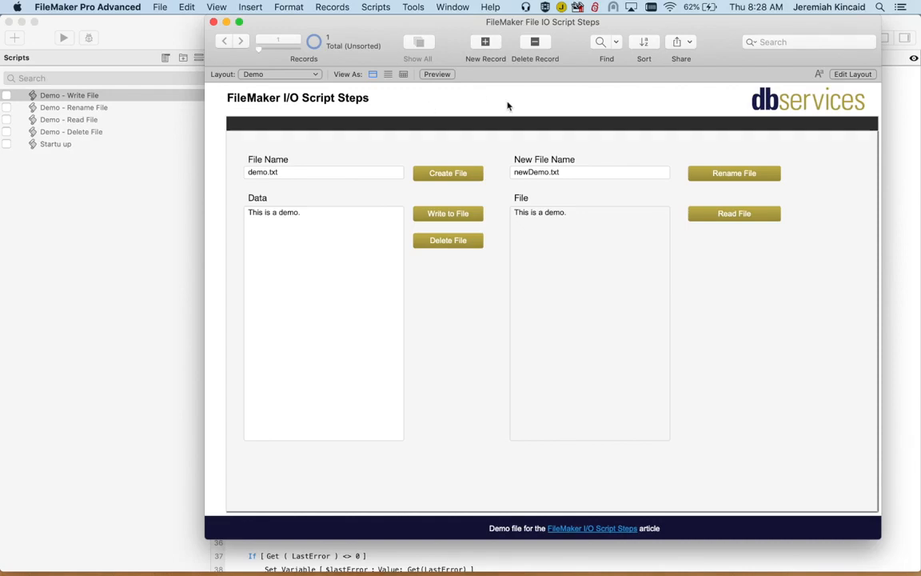